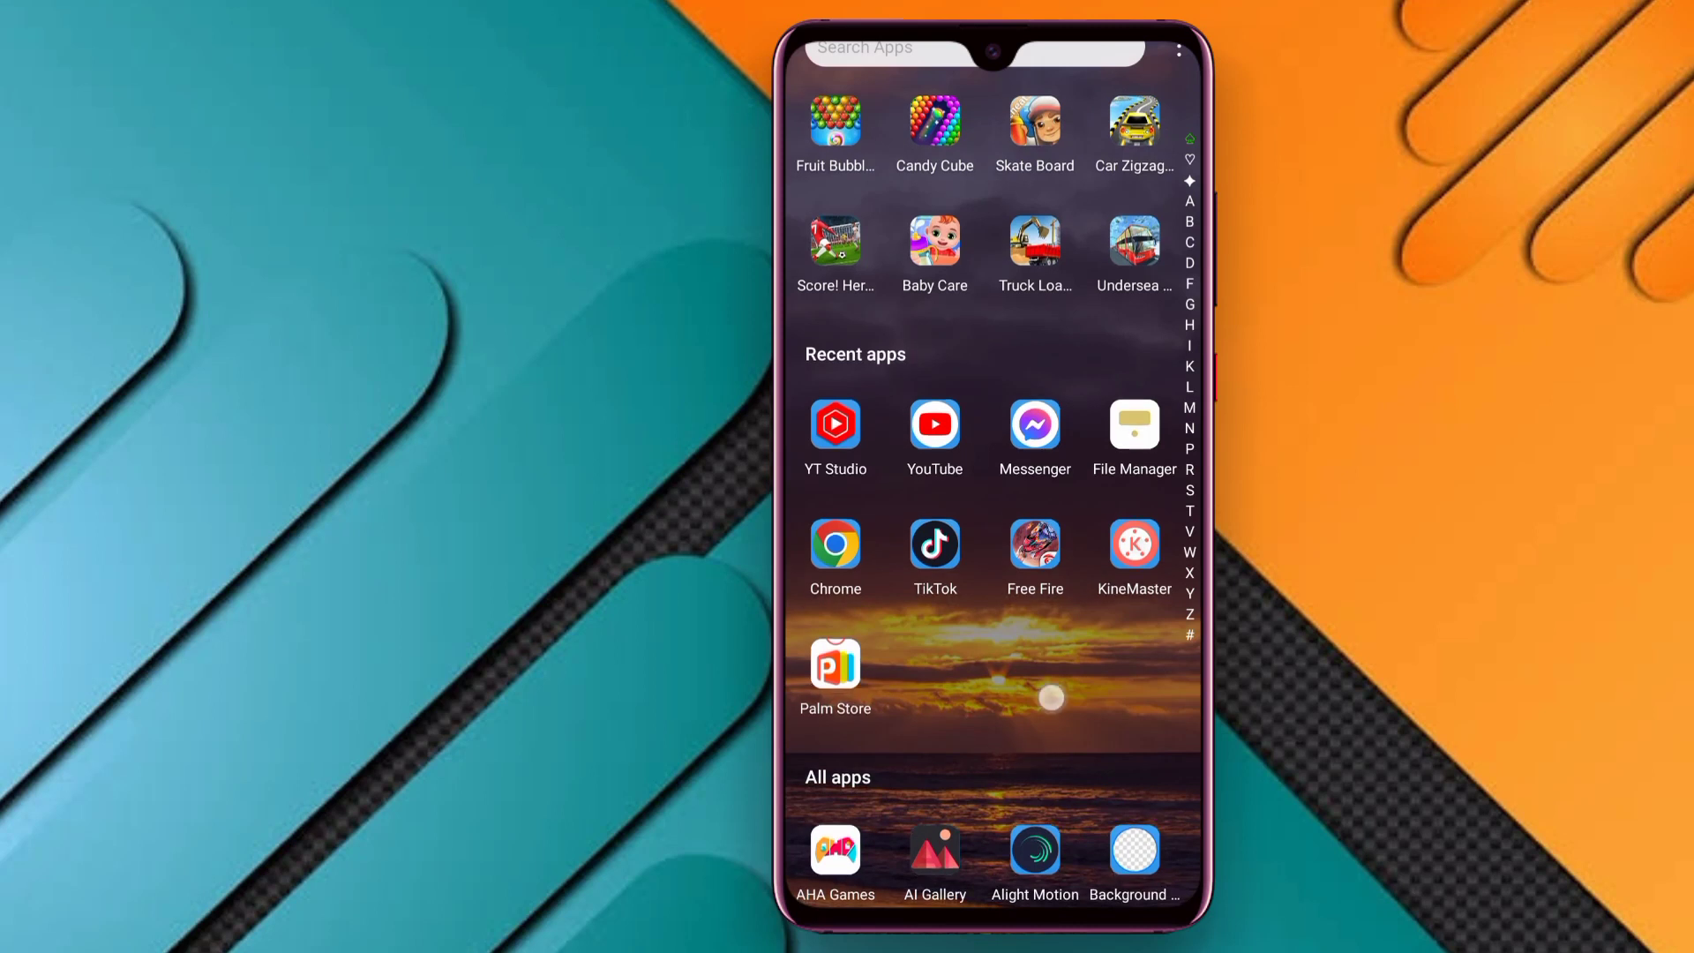
- Scroll the app drawer down to the All apps section to reach the CapCut icon
scroll("down", 3)
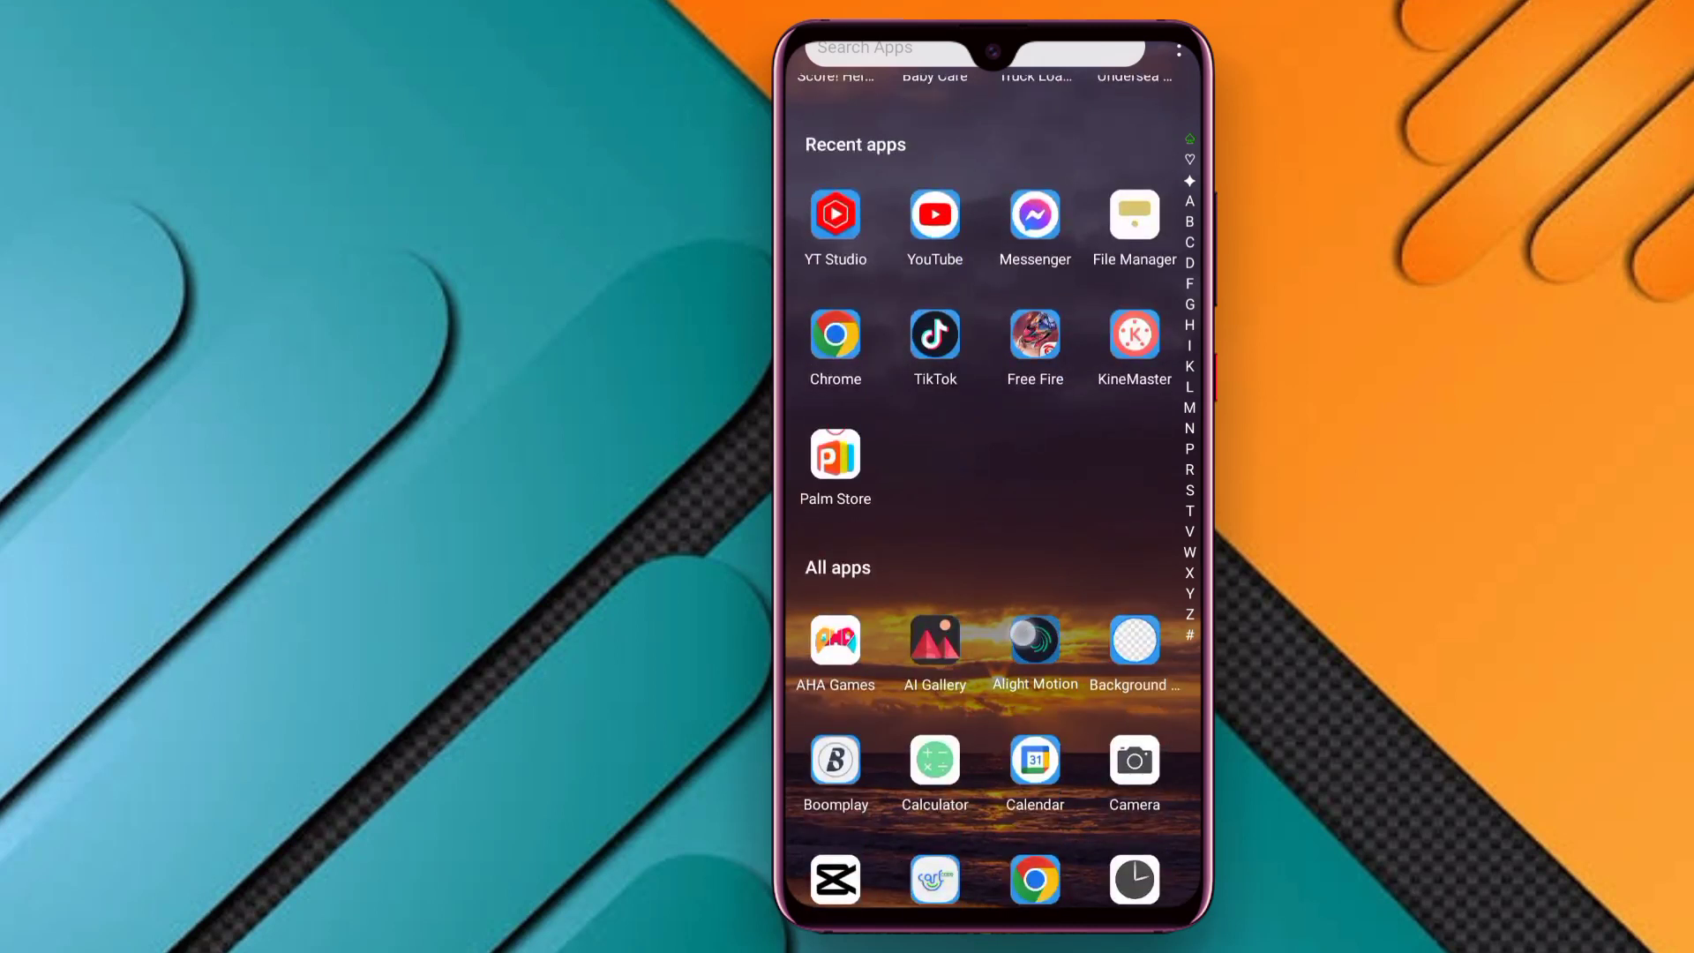
scroll("down", 3)
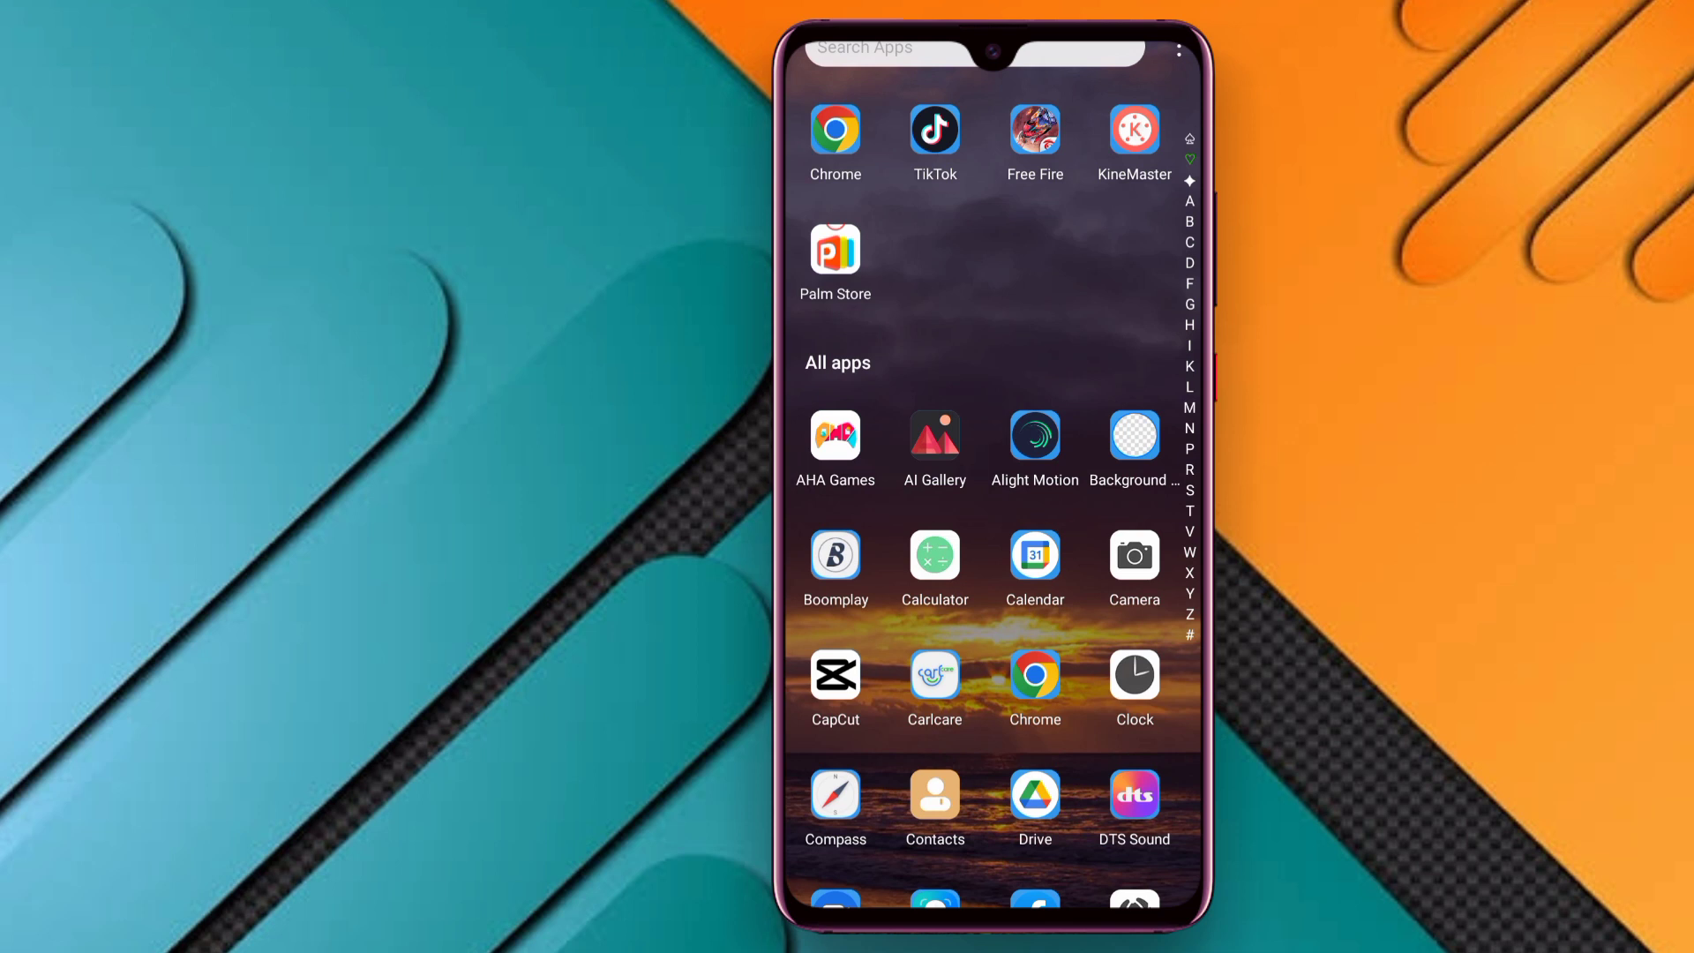
scroll("down", 3)
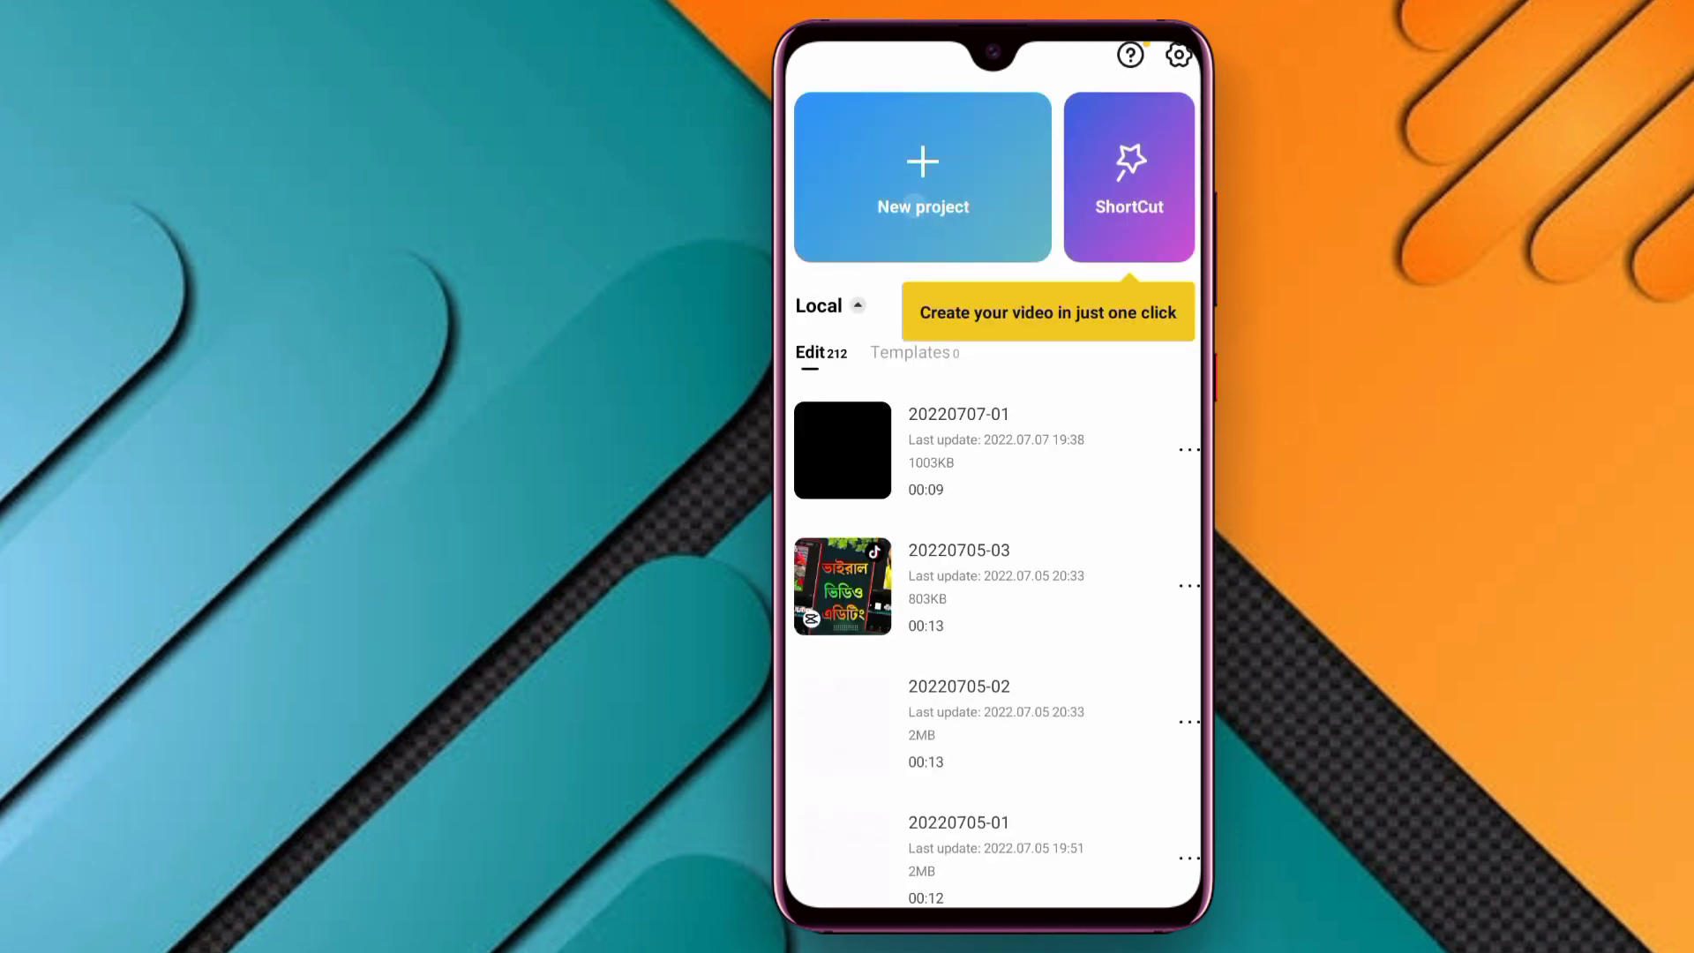
left_click(921, 175)
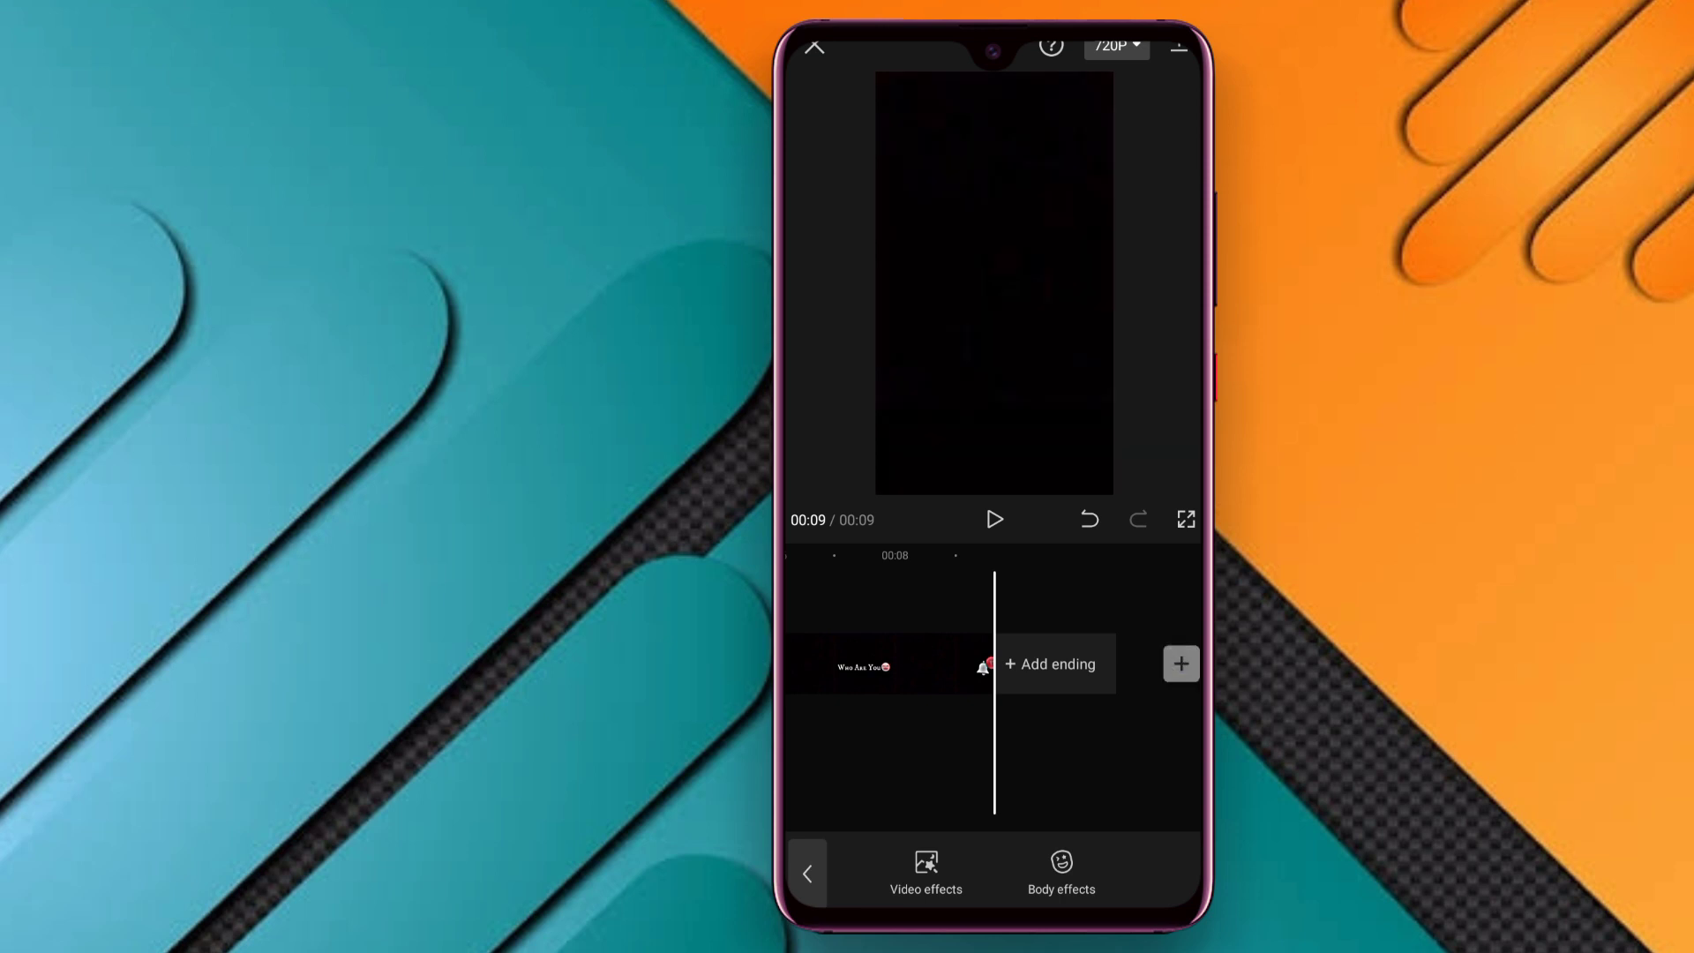
- Add four portrait photos from the Download album, extending the timeline to 24 seconds
left_click(1050, 663)
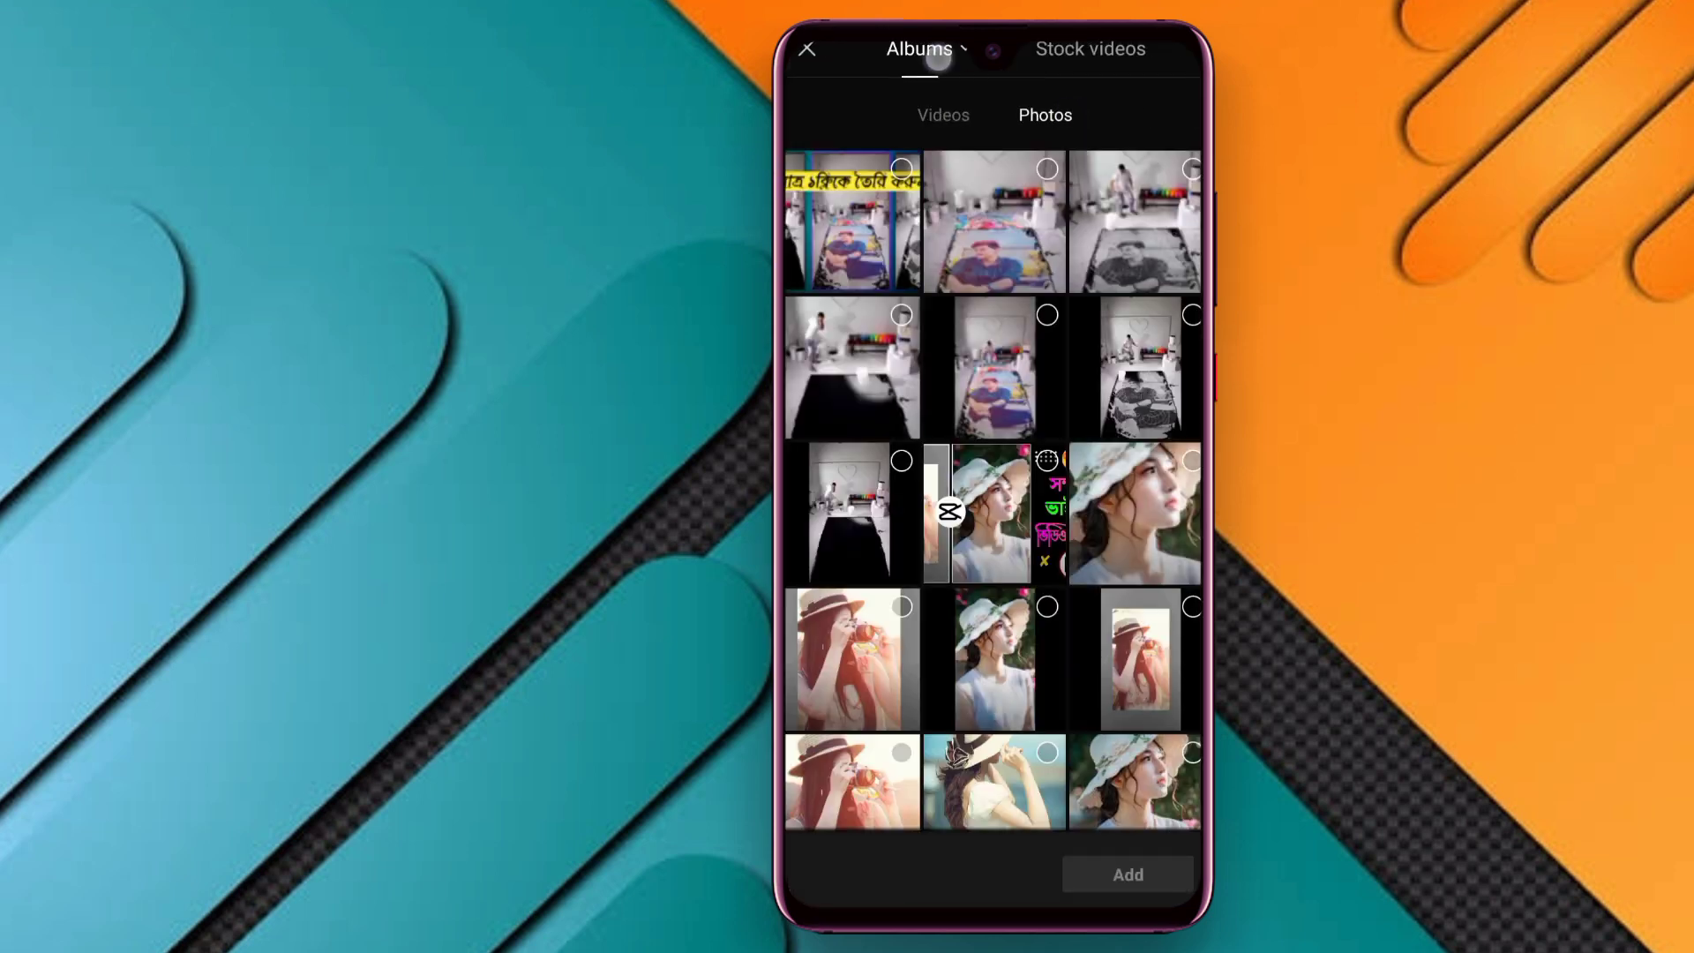
left_click(919, 49)
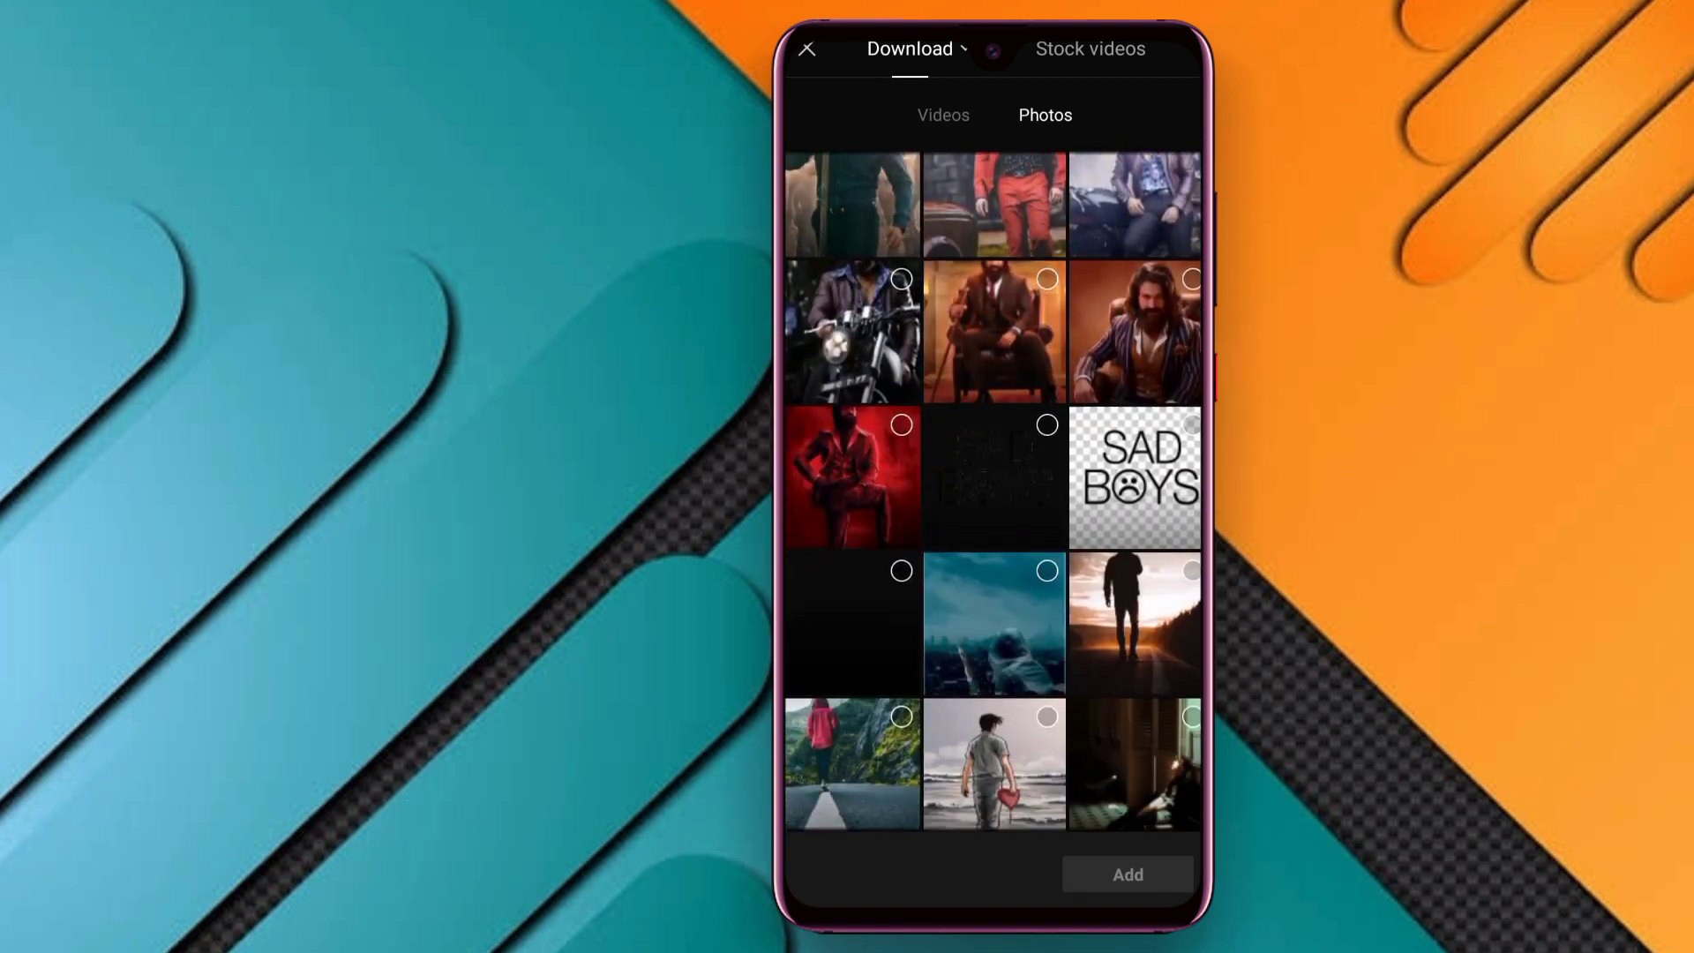
scroll("down", 3)
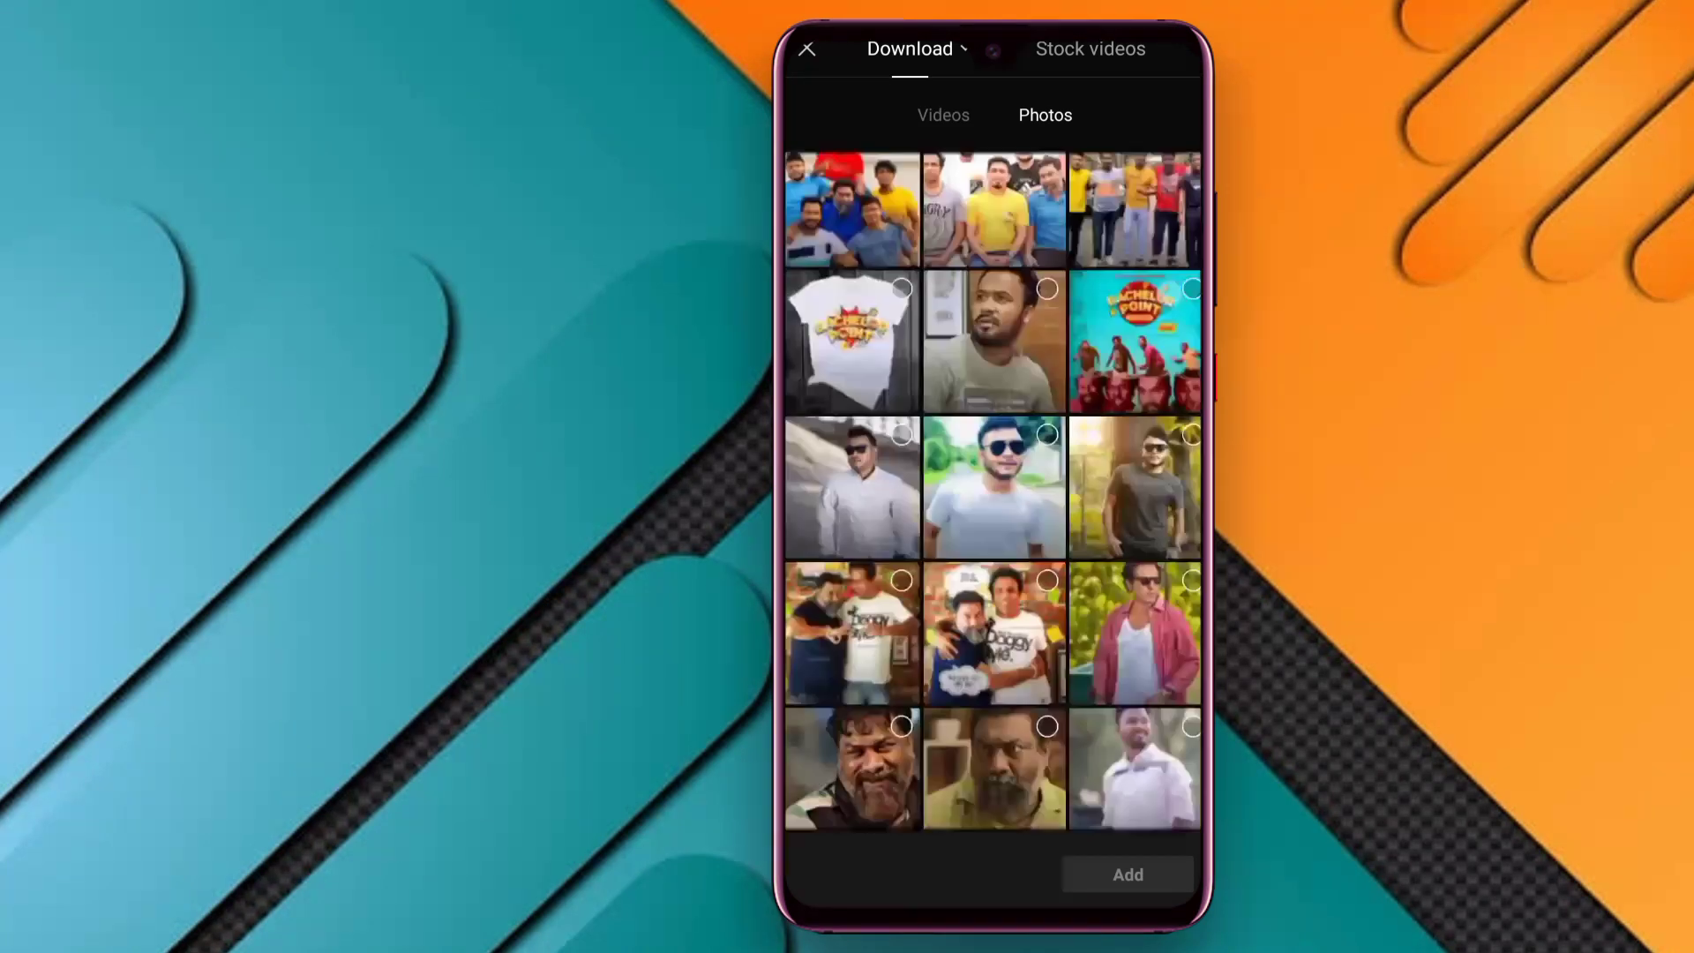
scroll("down", 3)
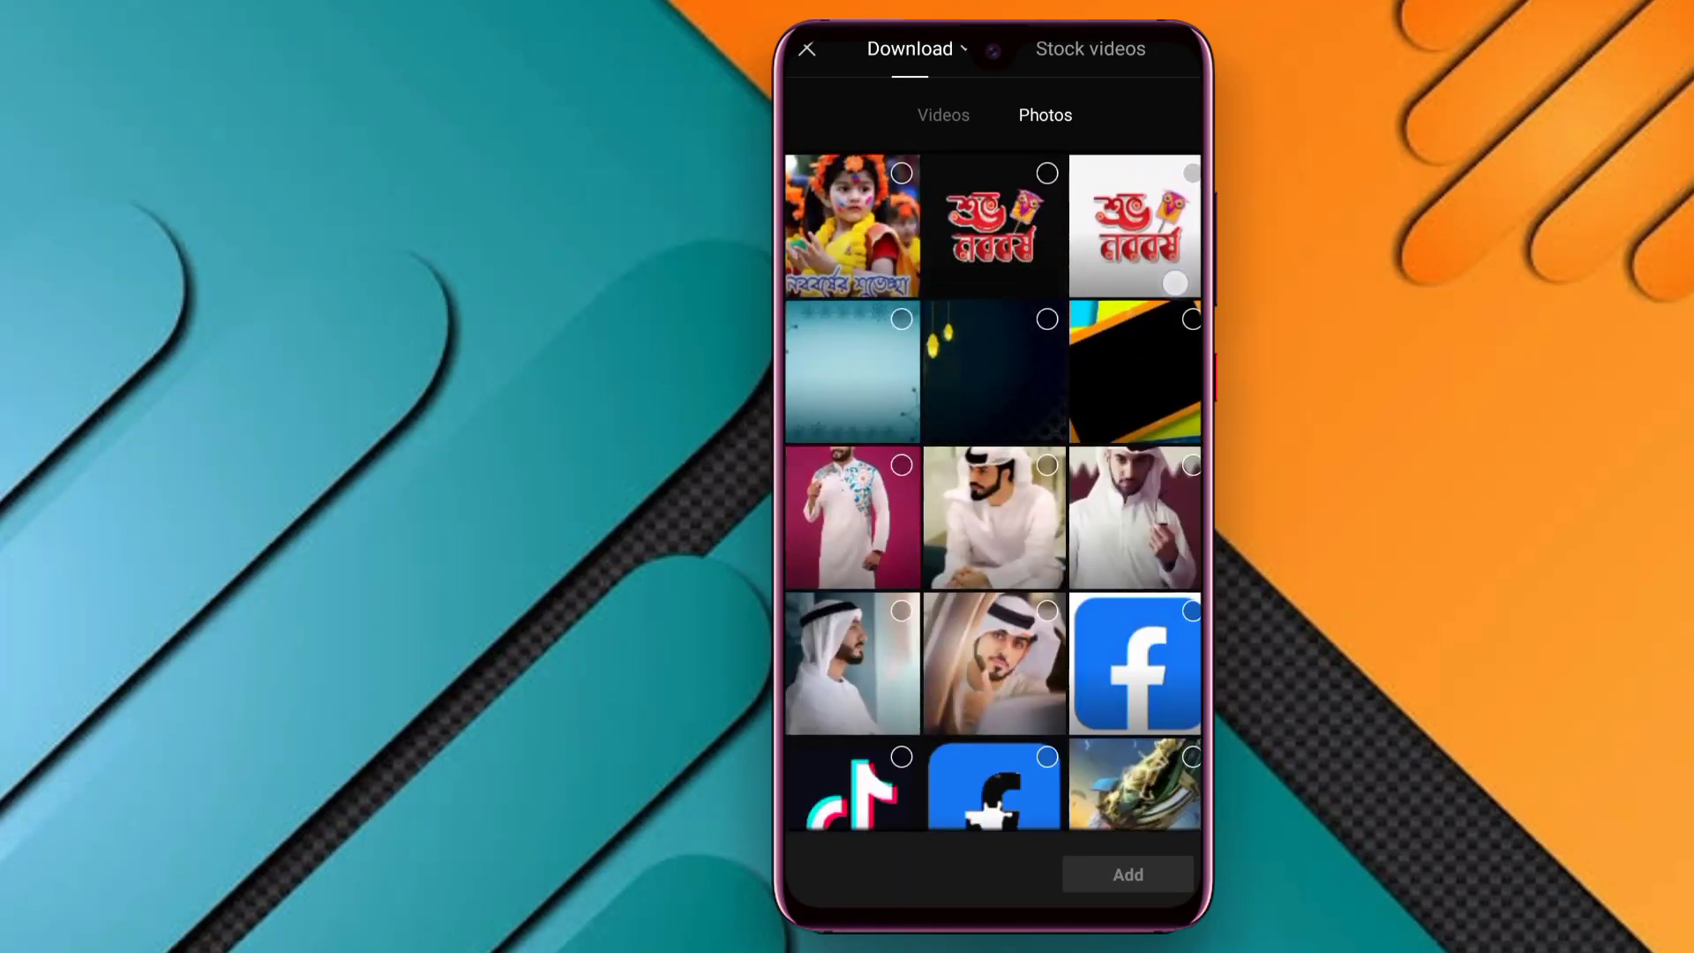
scroll("down", 3)
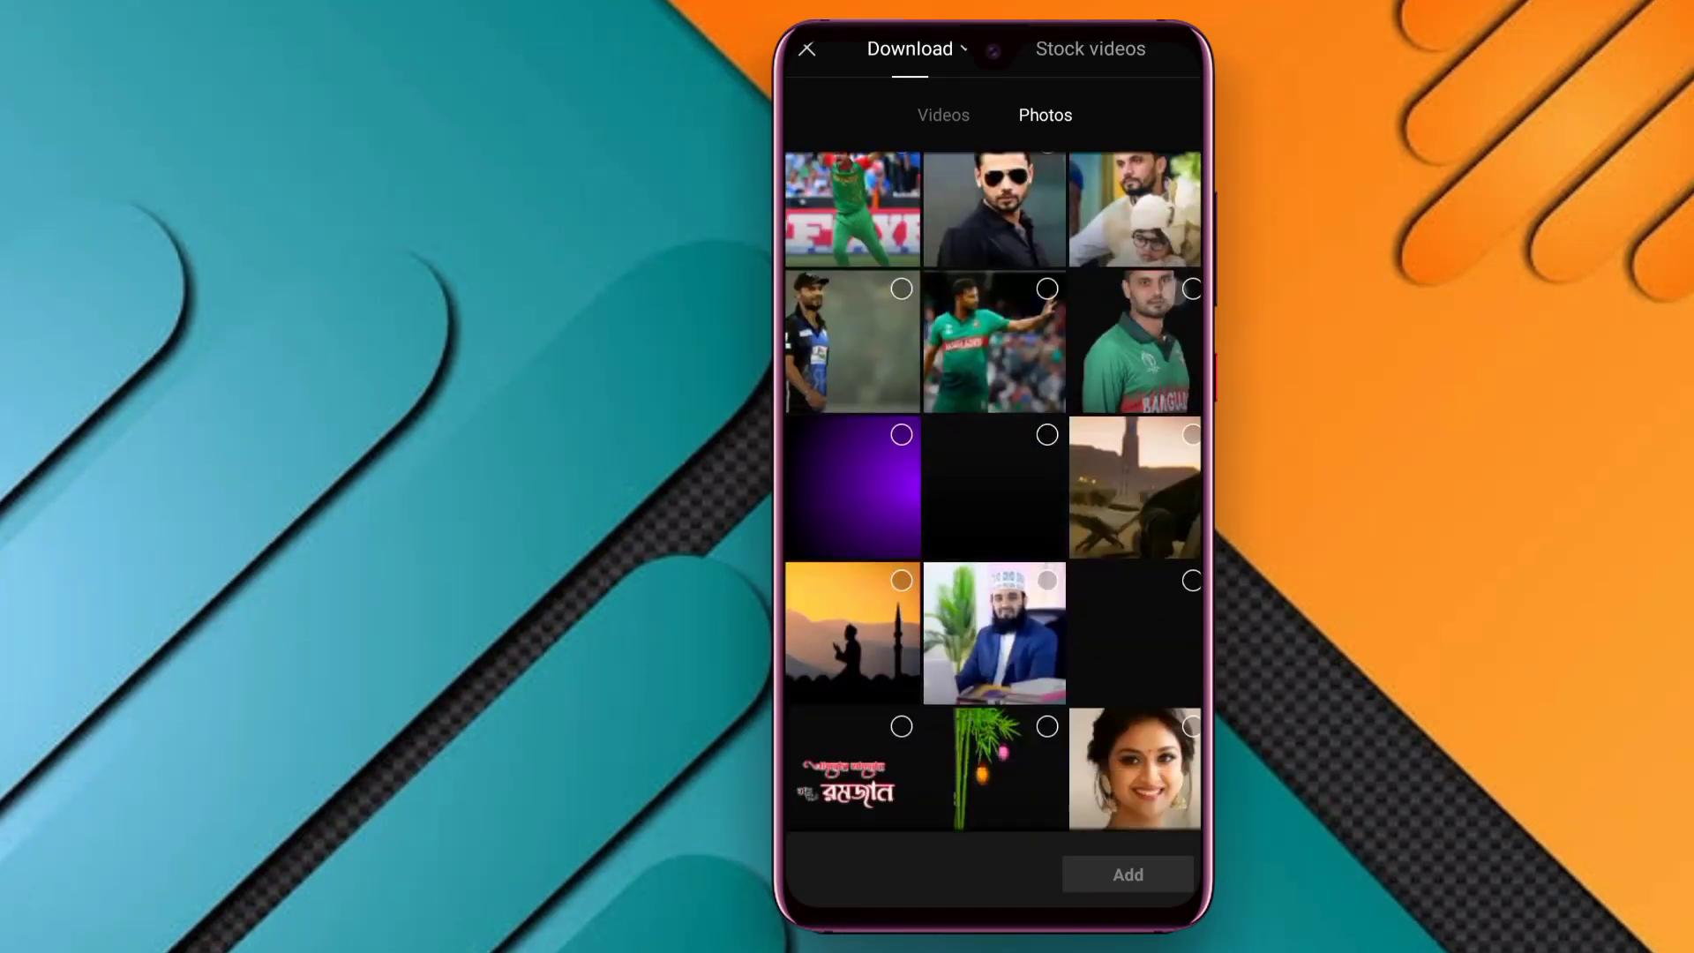
scroll("down", 3)
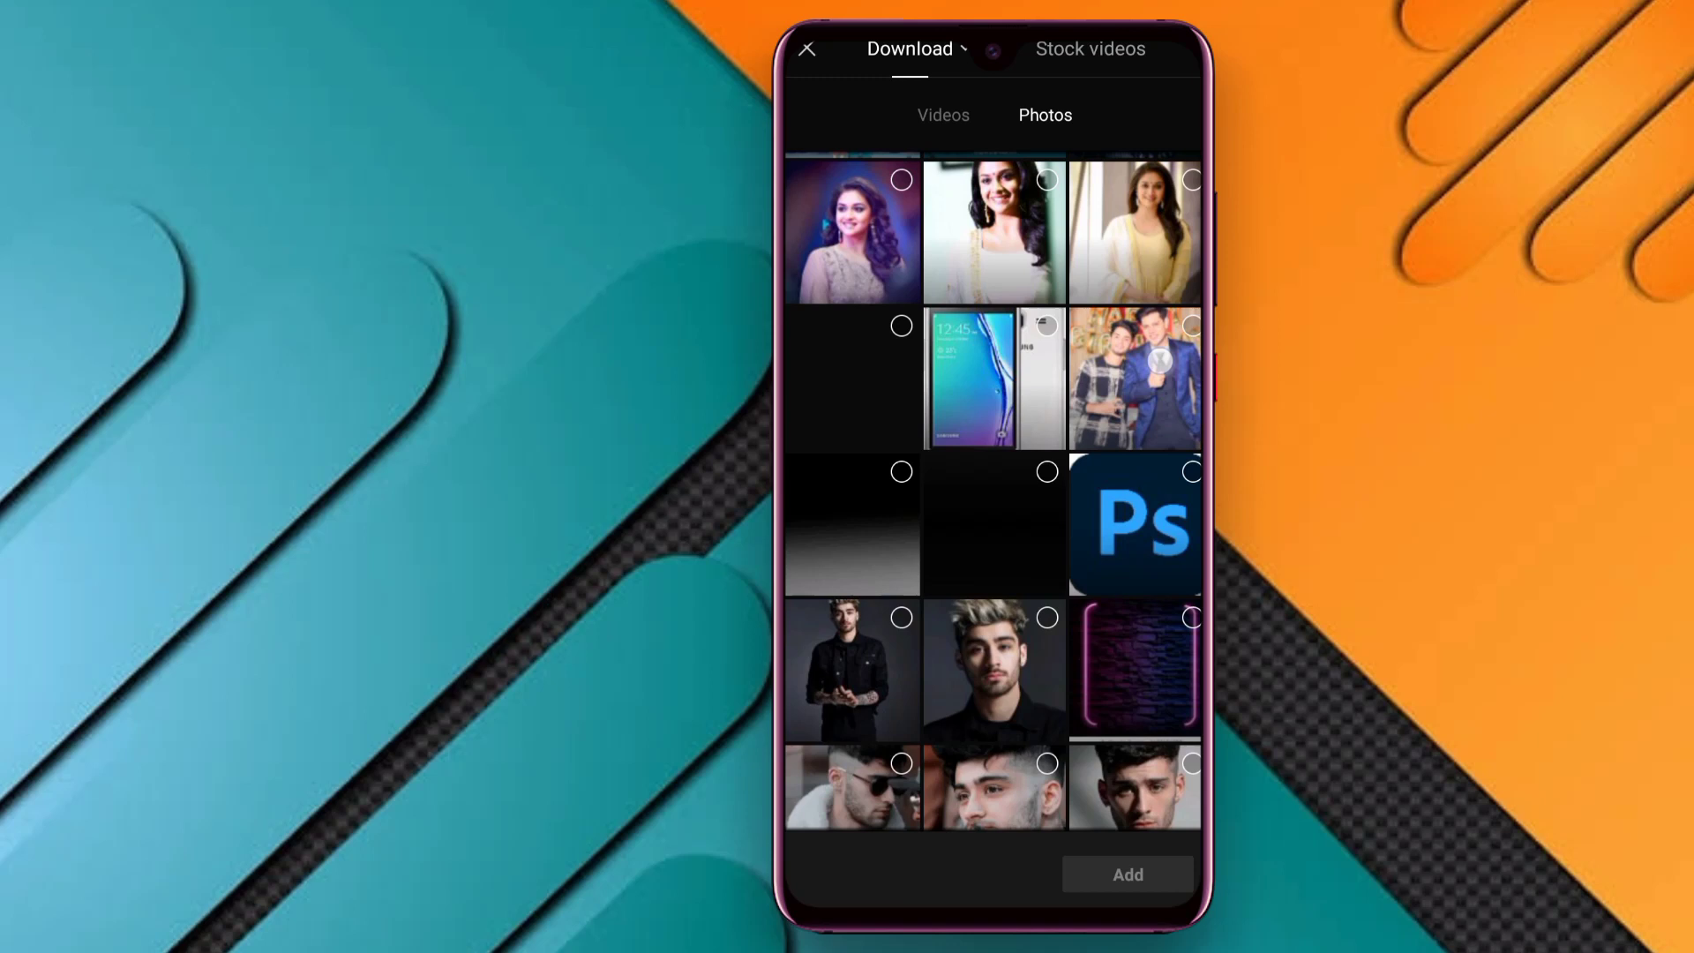
scroll("down", 3)
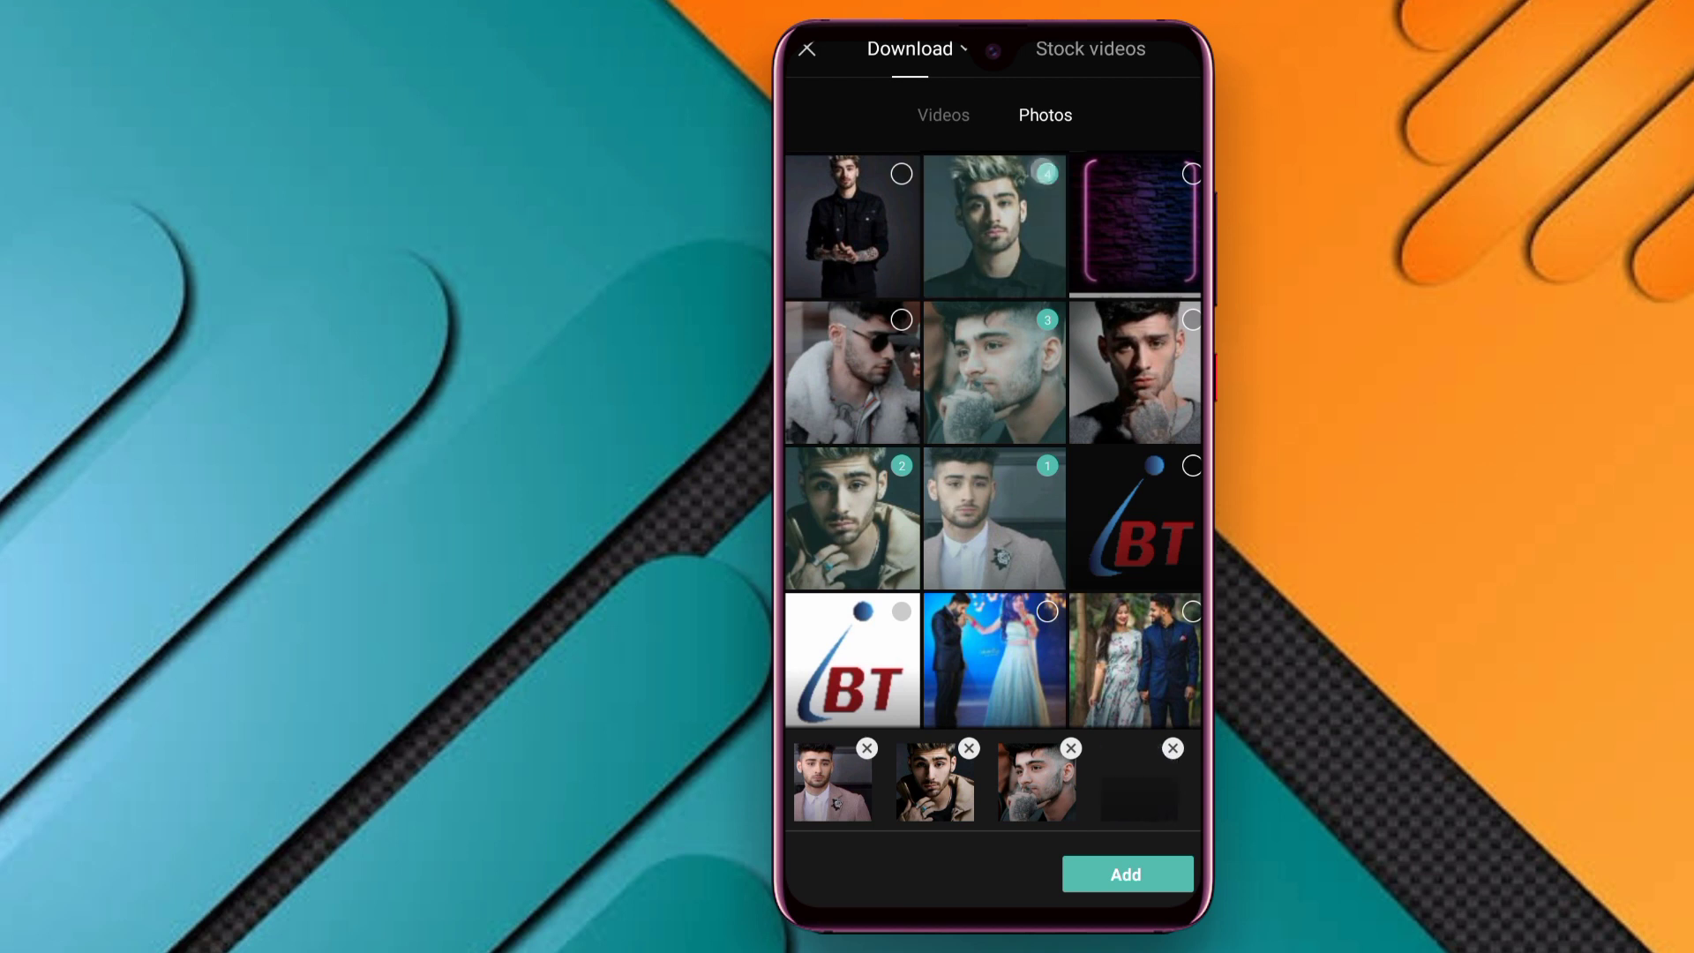
left_click(852, 224)
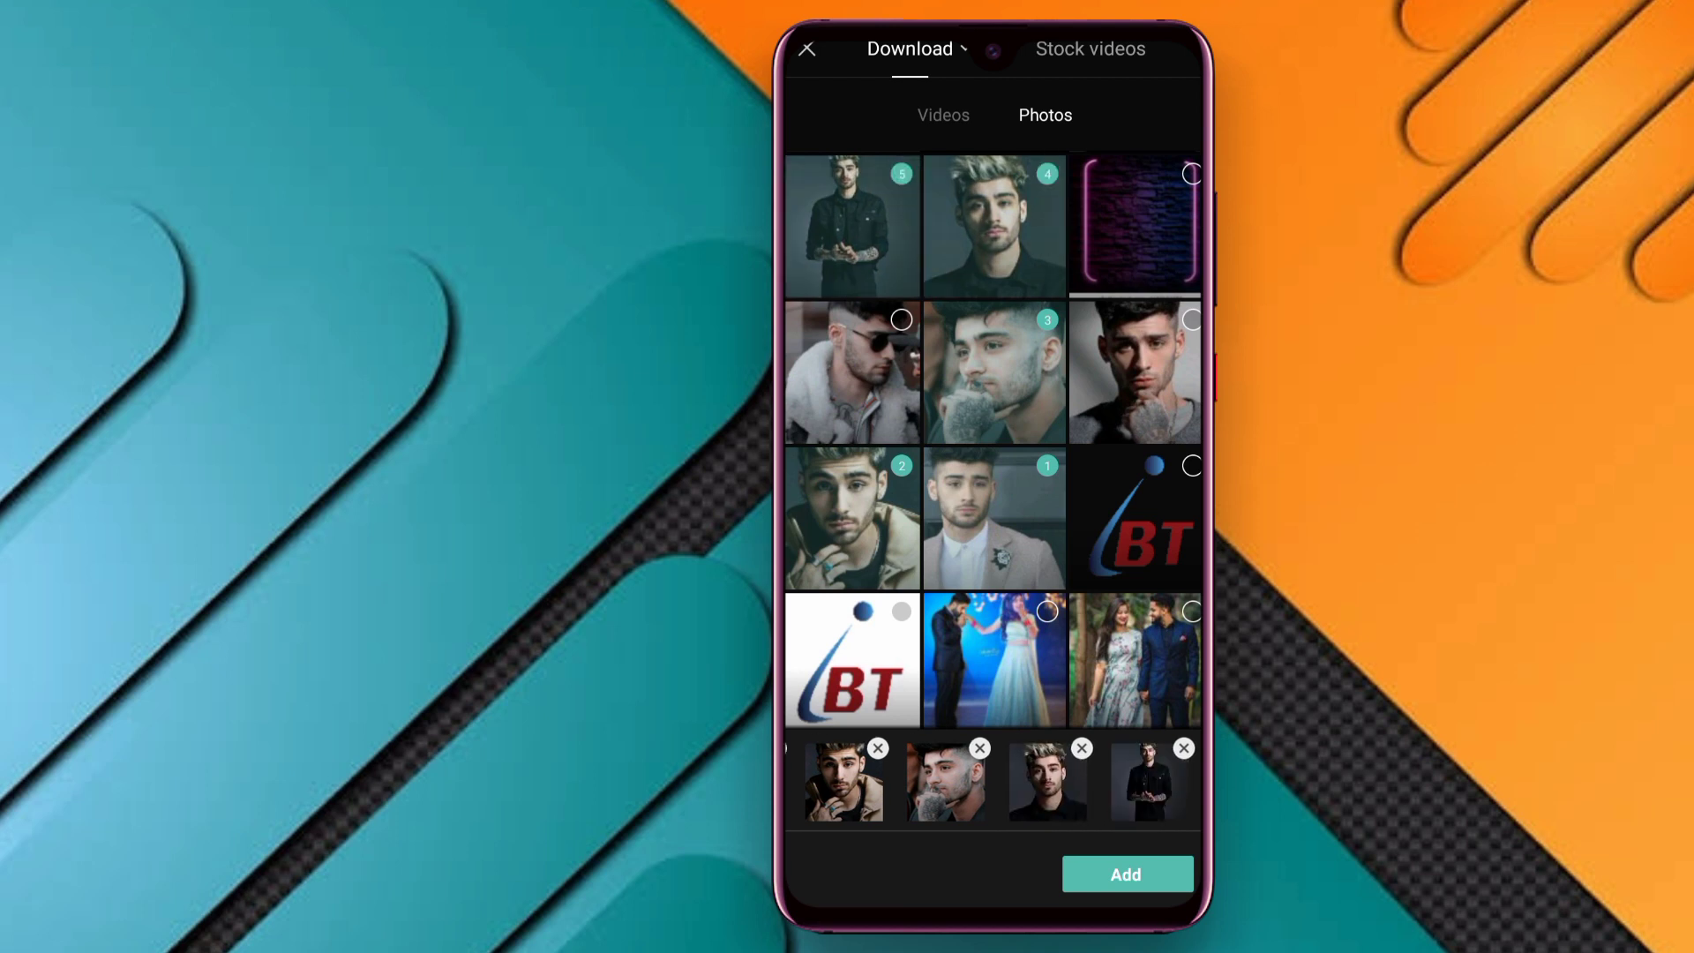
left_click(1126, 873)
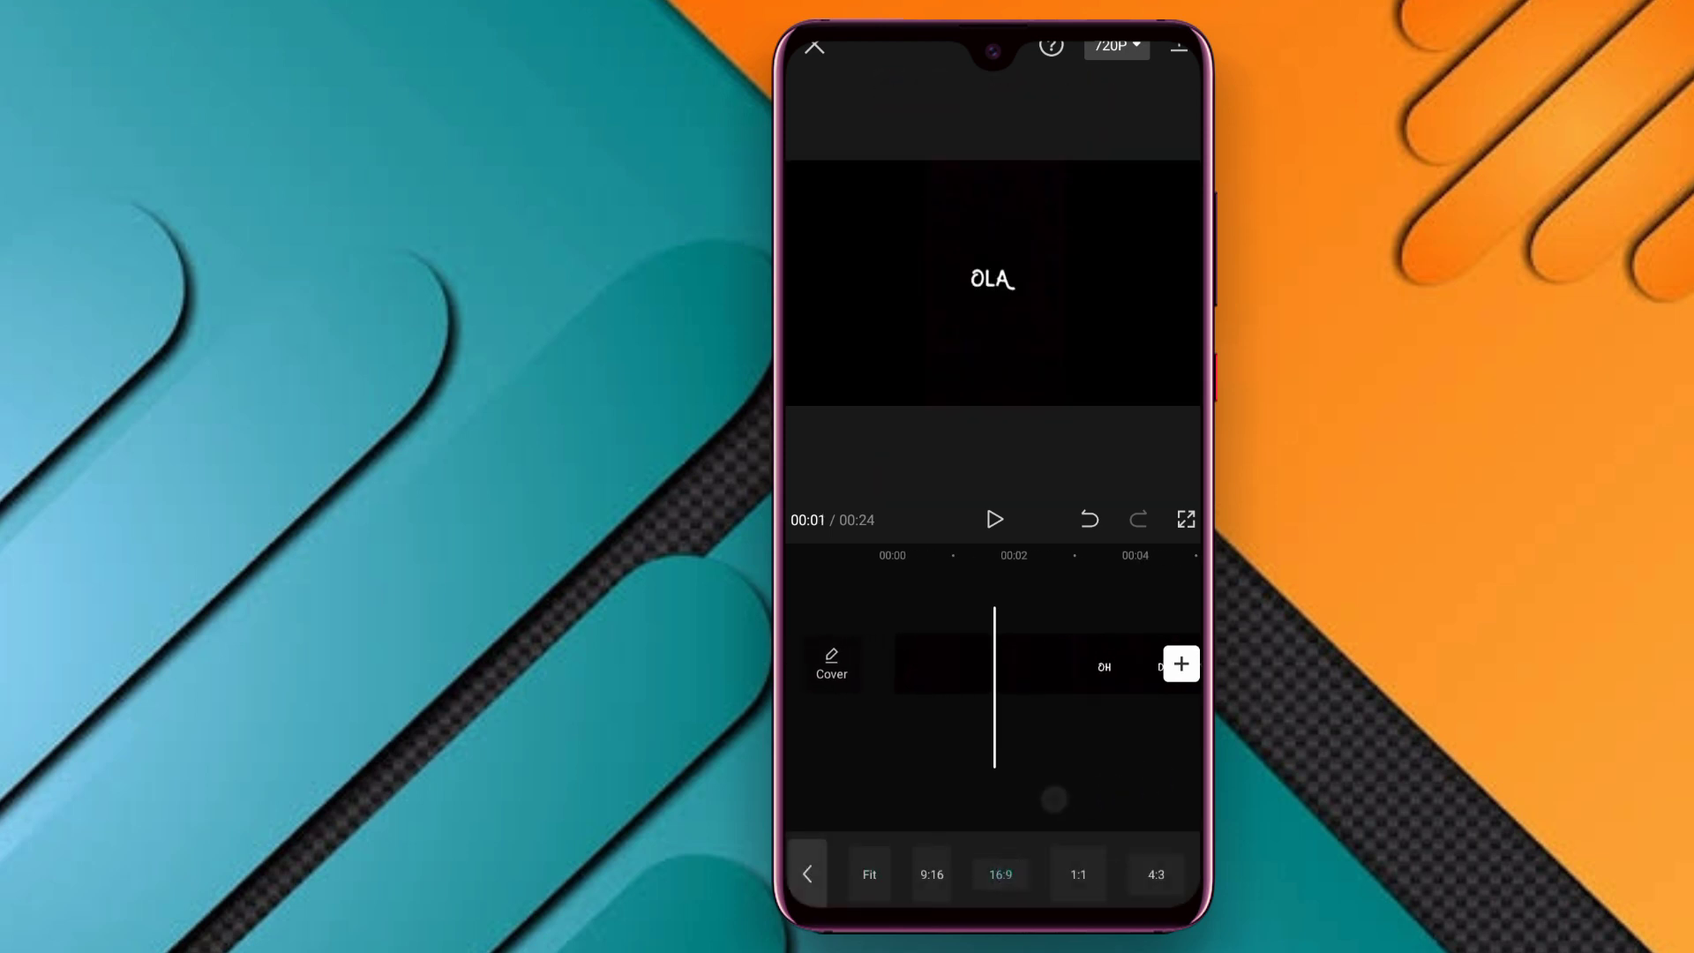
- Deselect the text clip and bring up the Audio tools at the start of the project
left_click(950, 664)
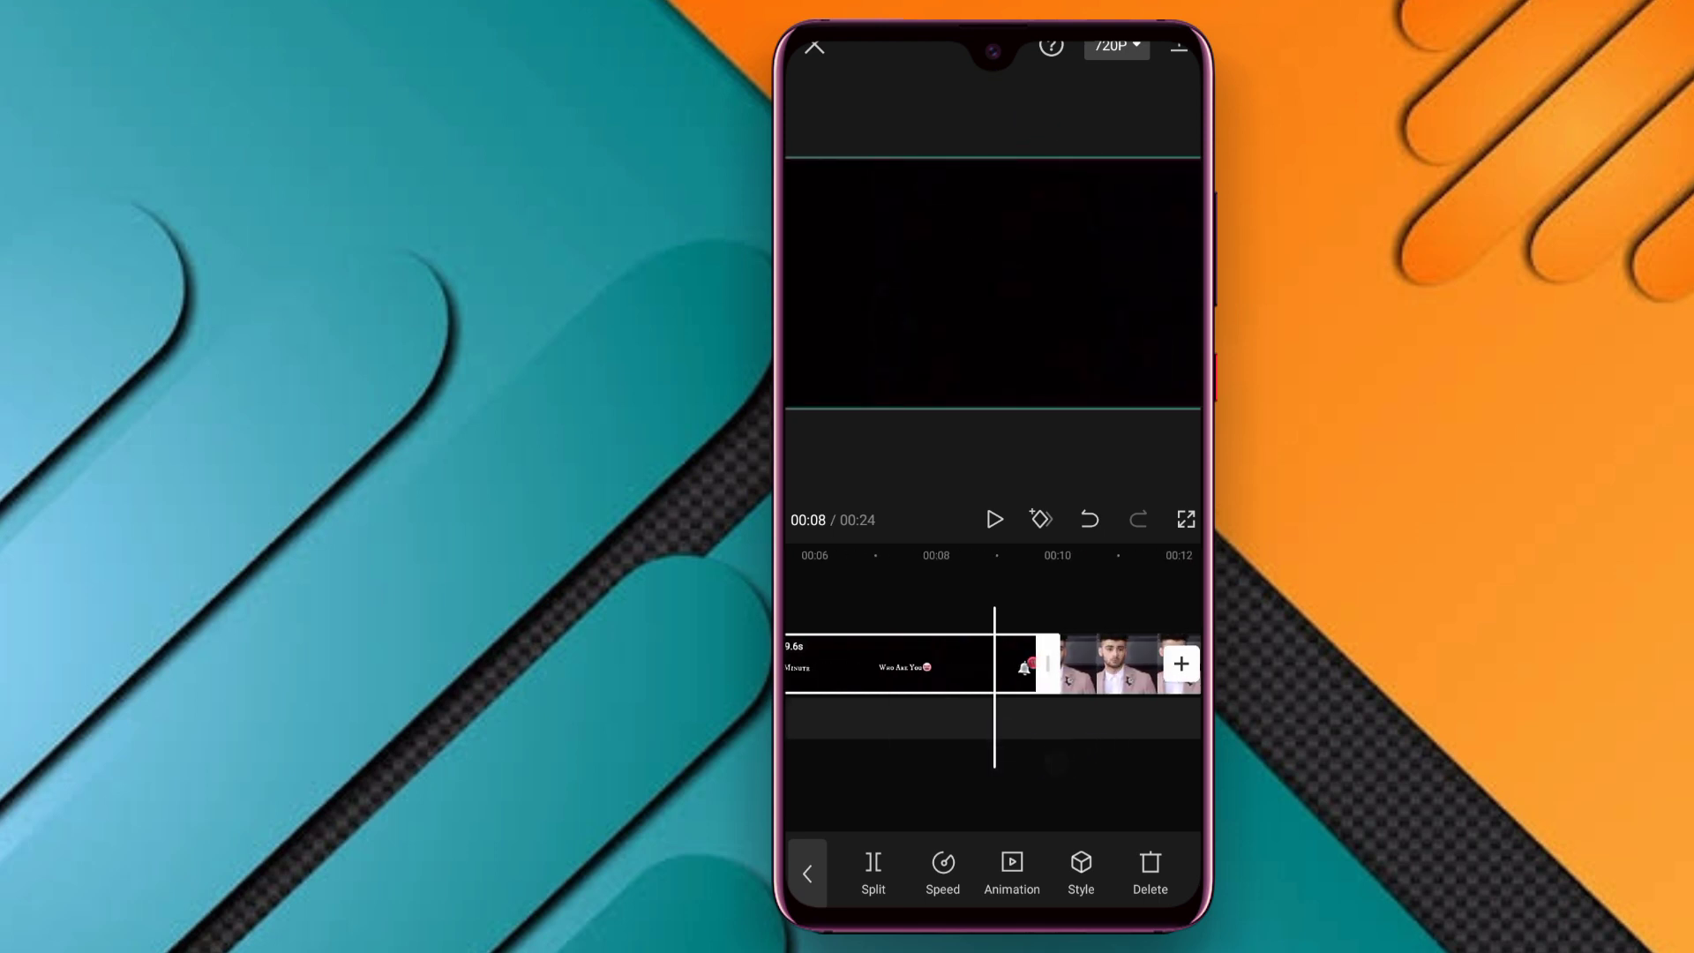
left_click(808, 873)
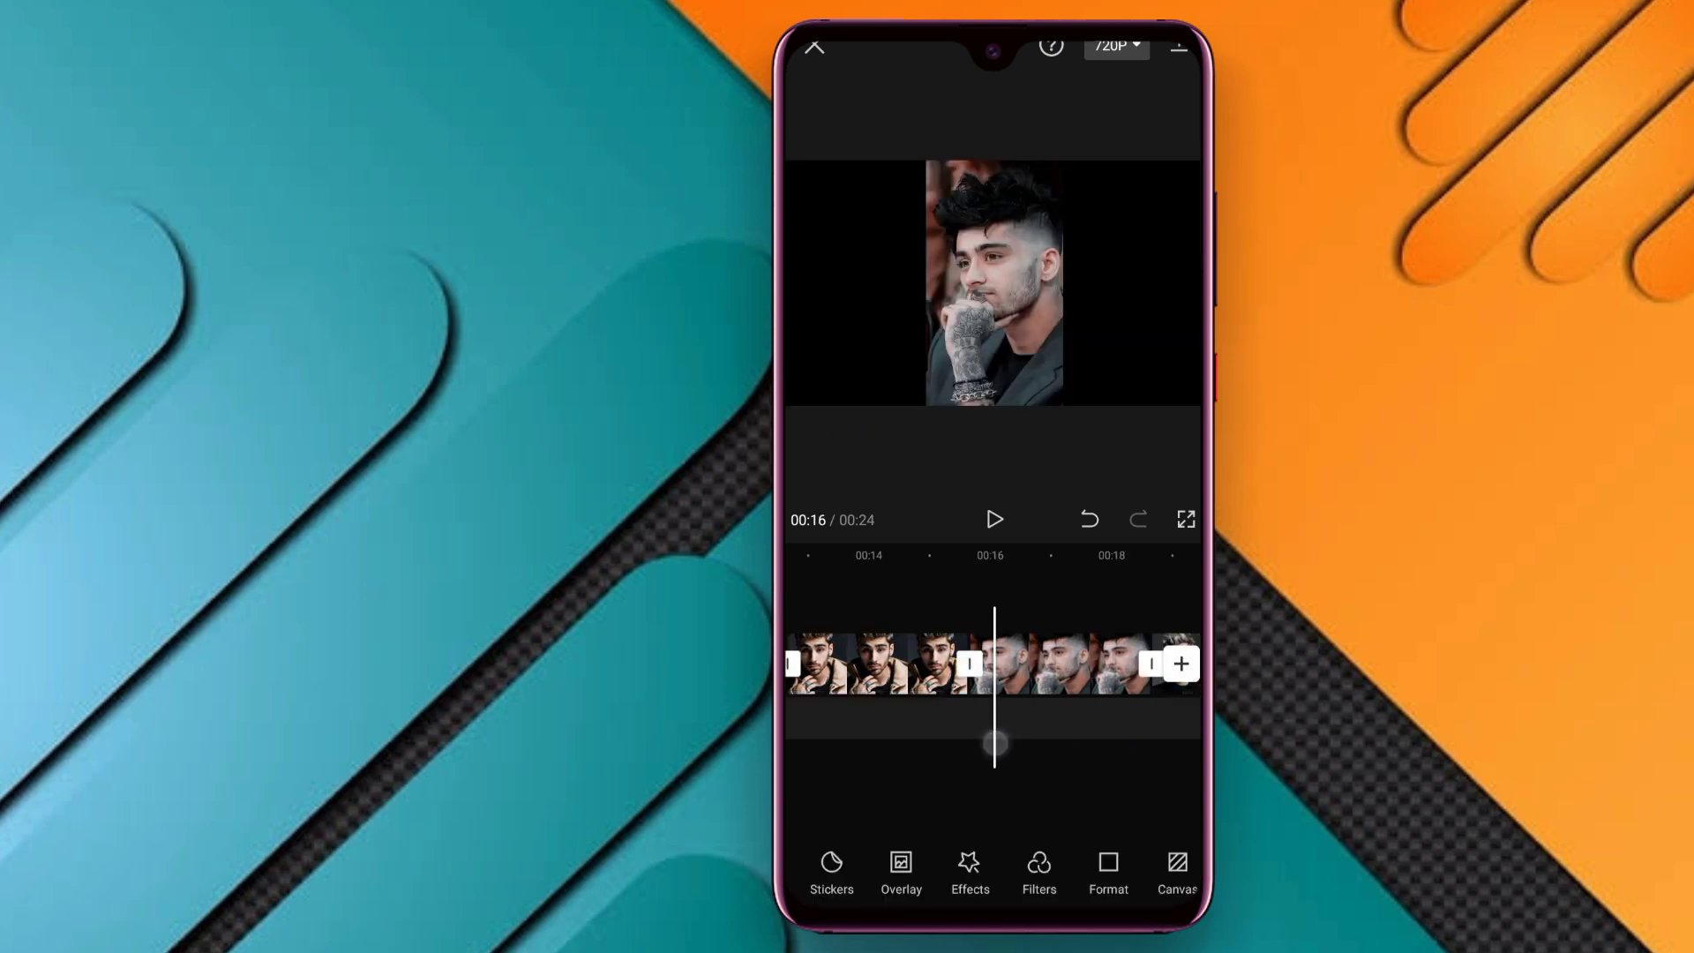
left_click(1063, 661)
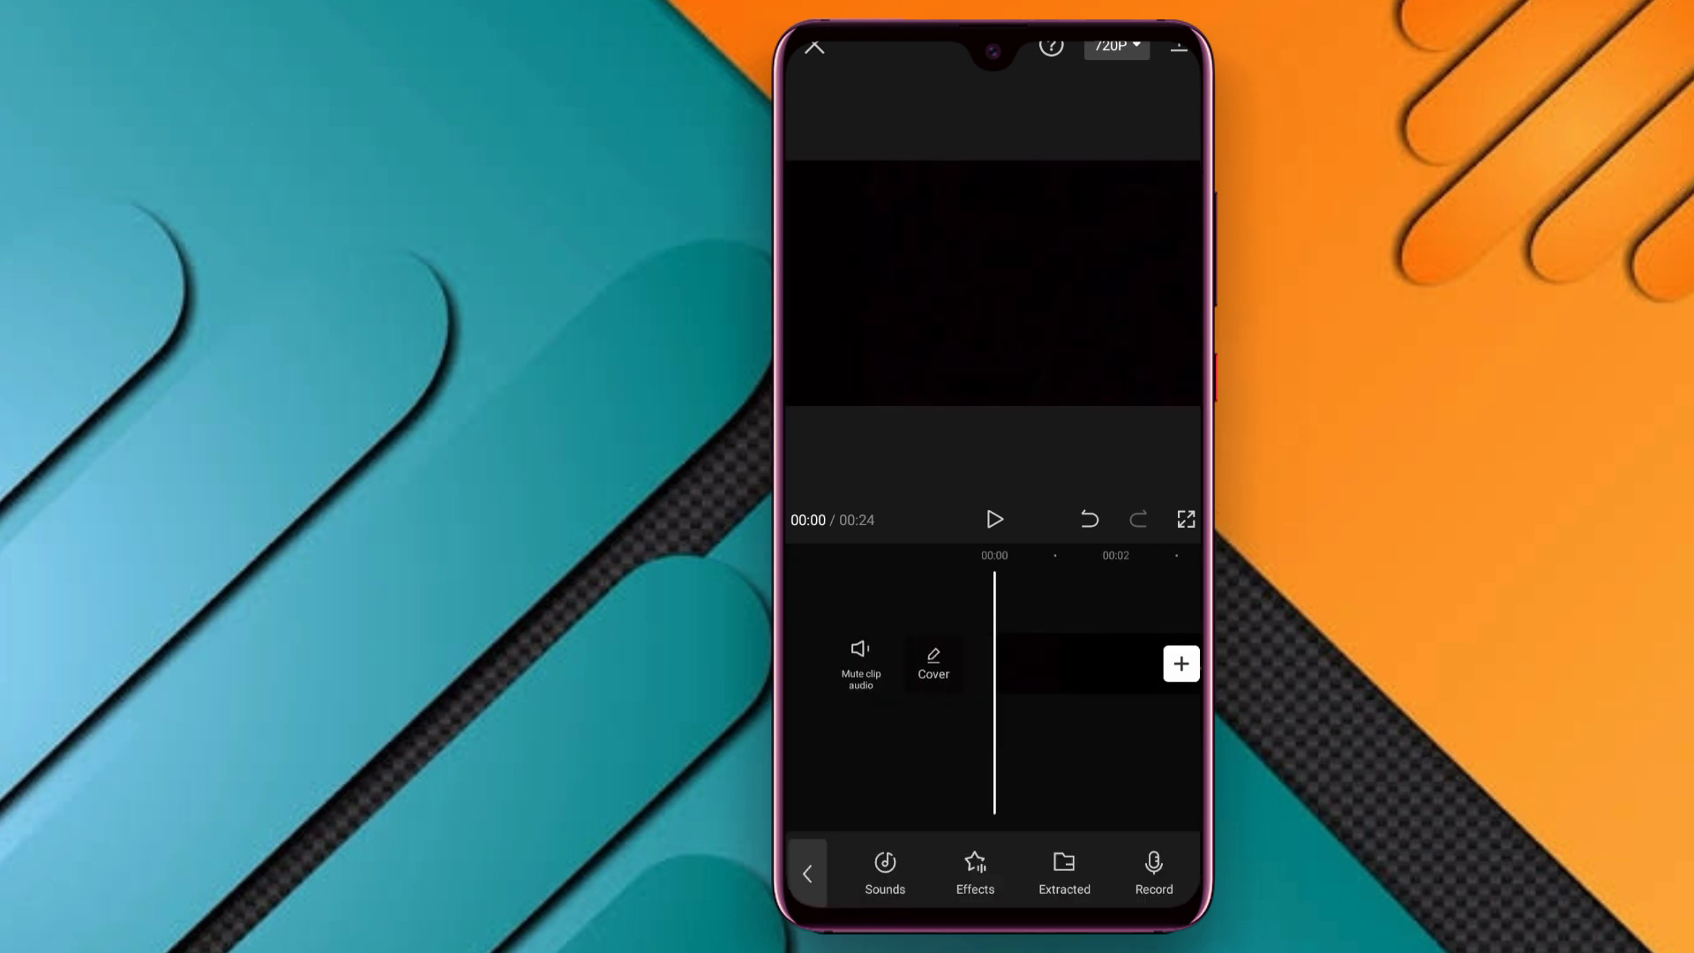
- Import only the sound of a downloaded video as a soundtrack under the photo clips
left_click(1181, 664)
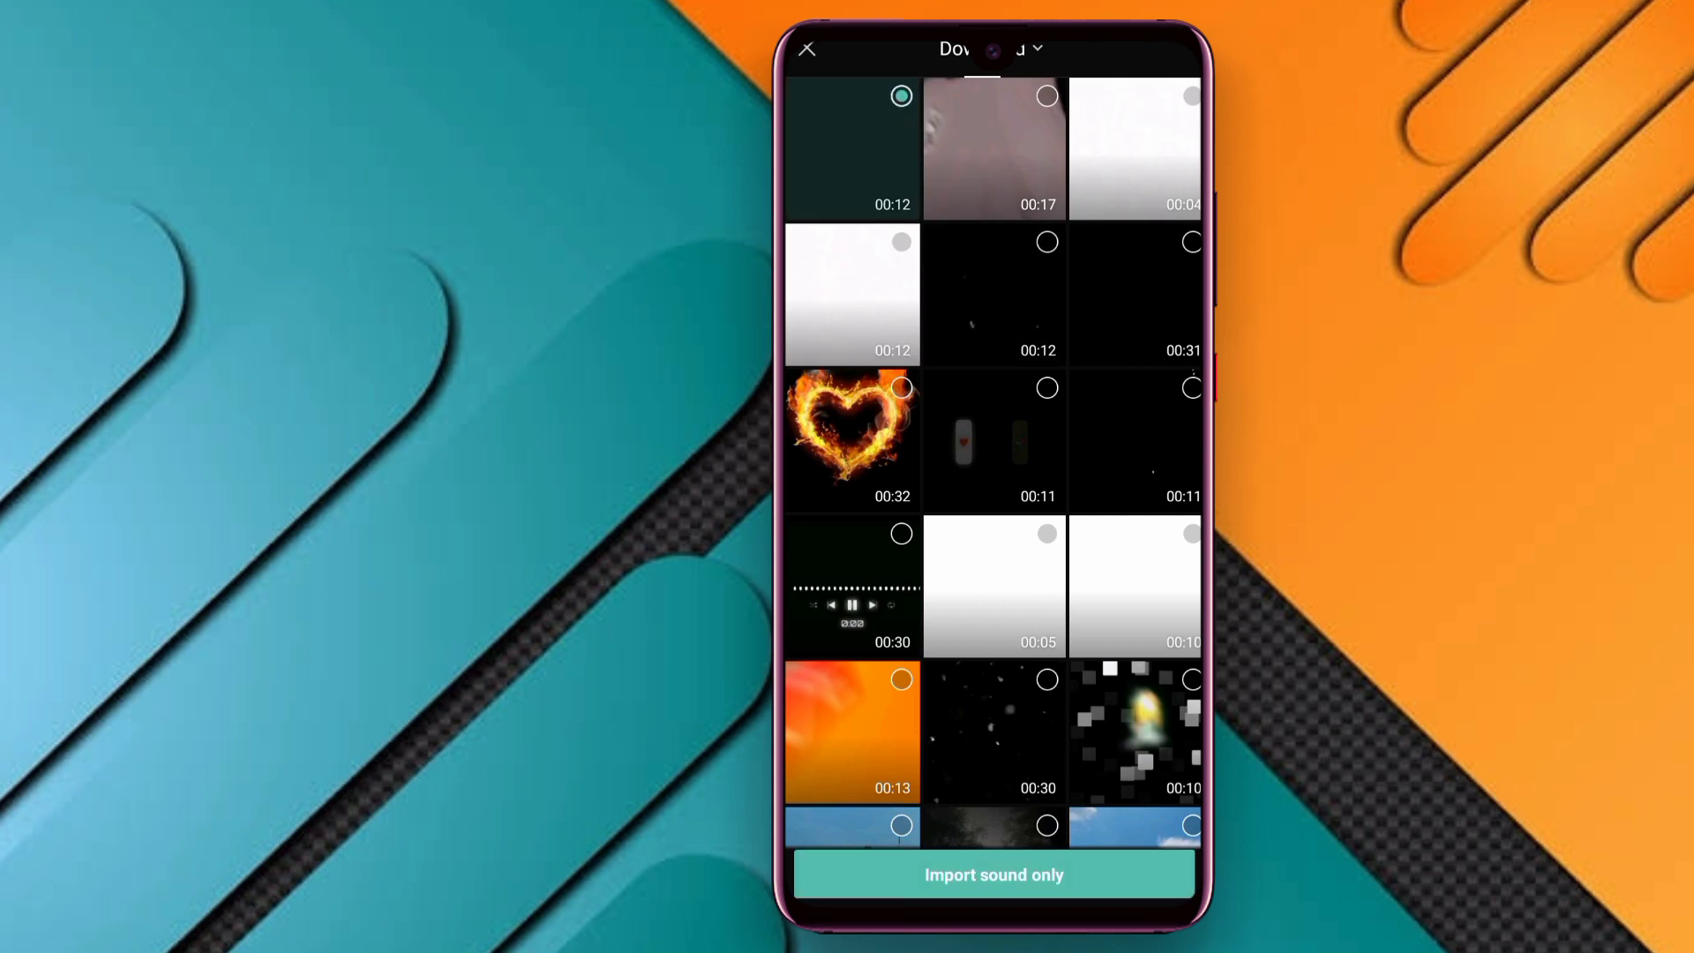
left_click(994, 874)
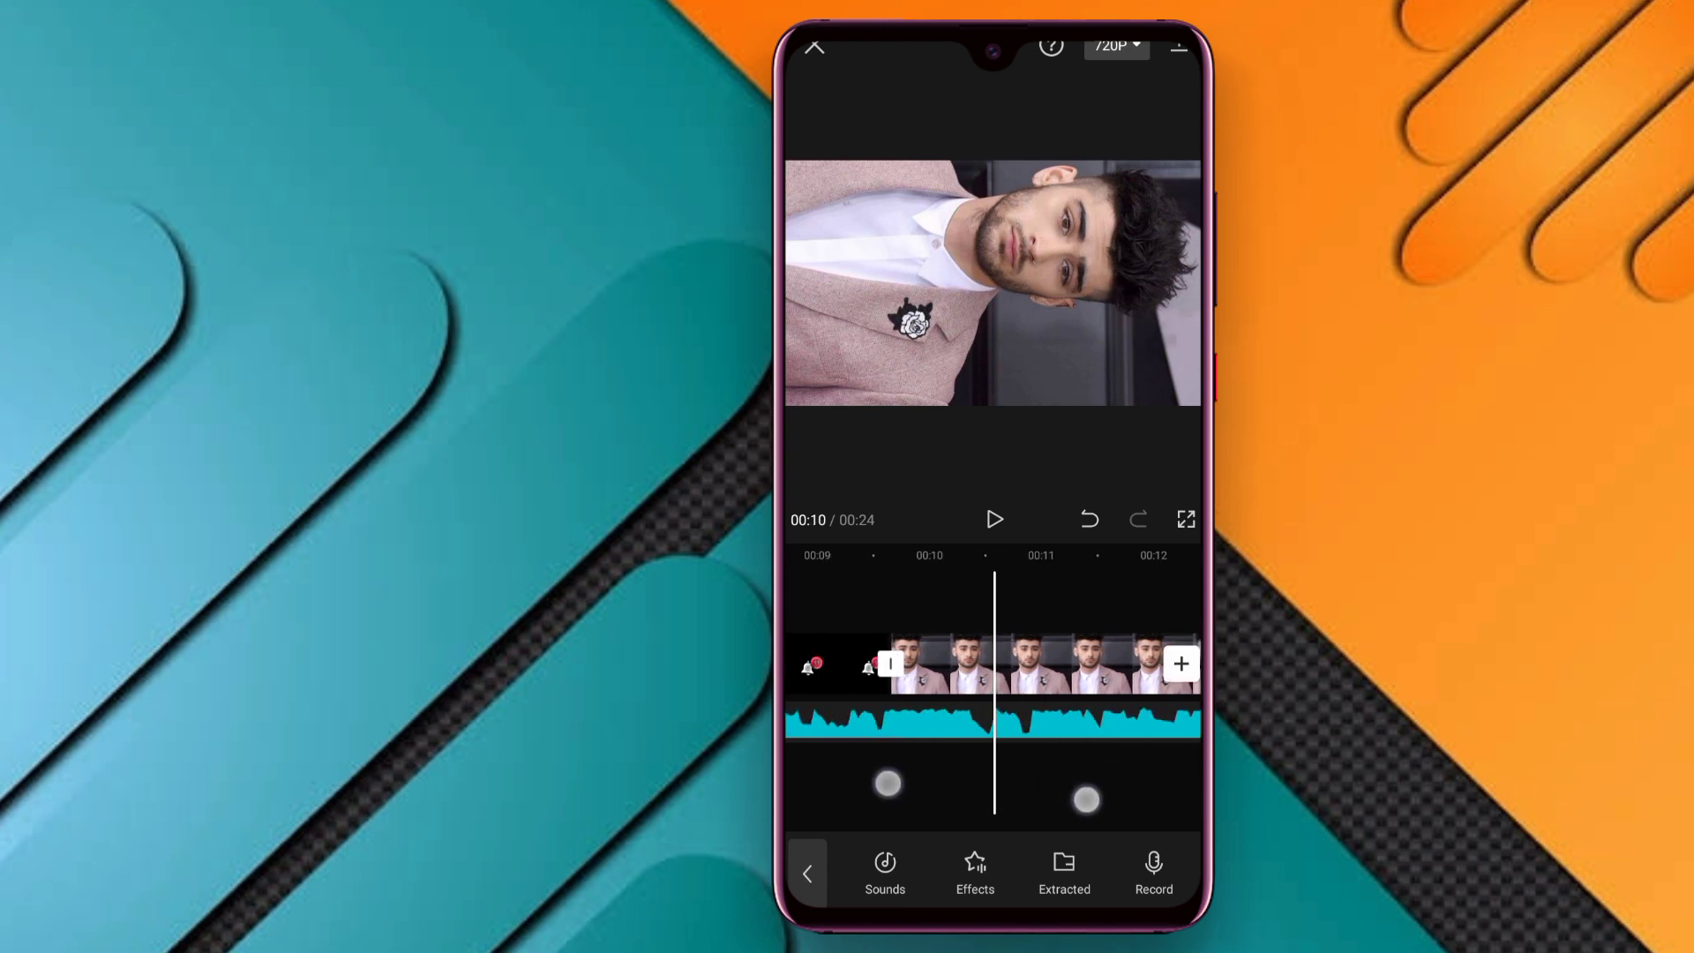
left_click(992, 663)
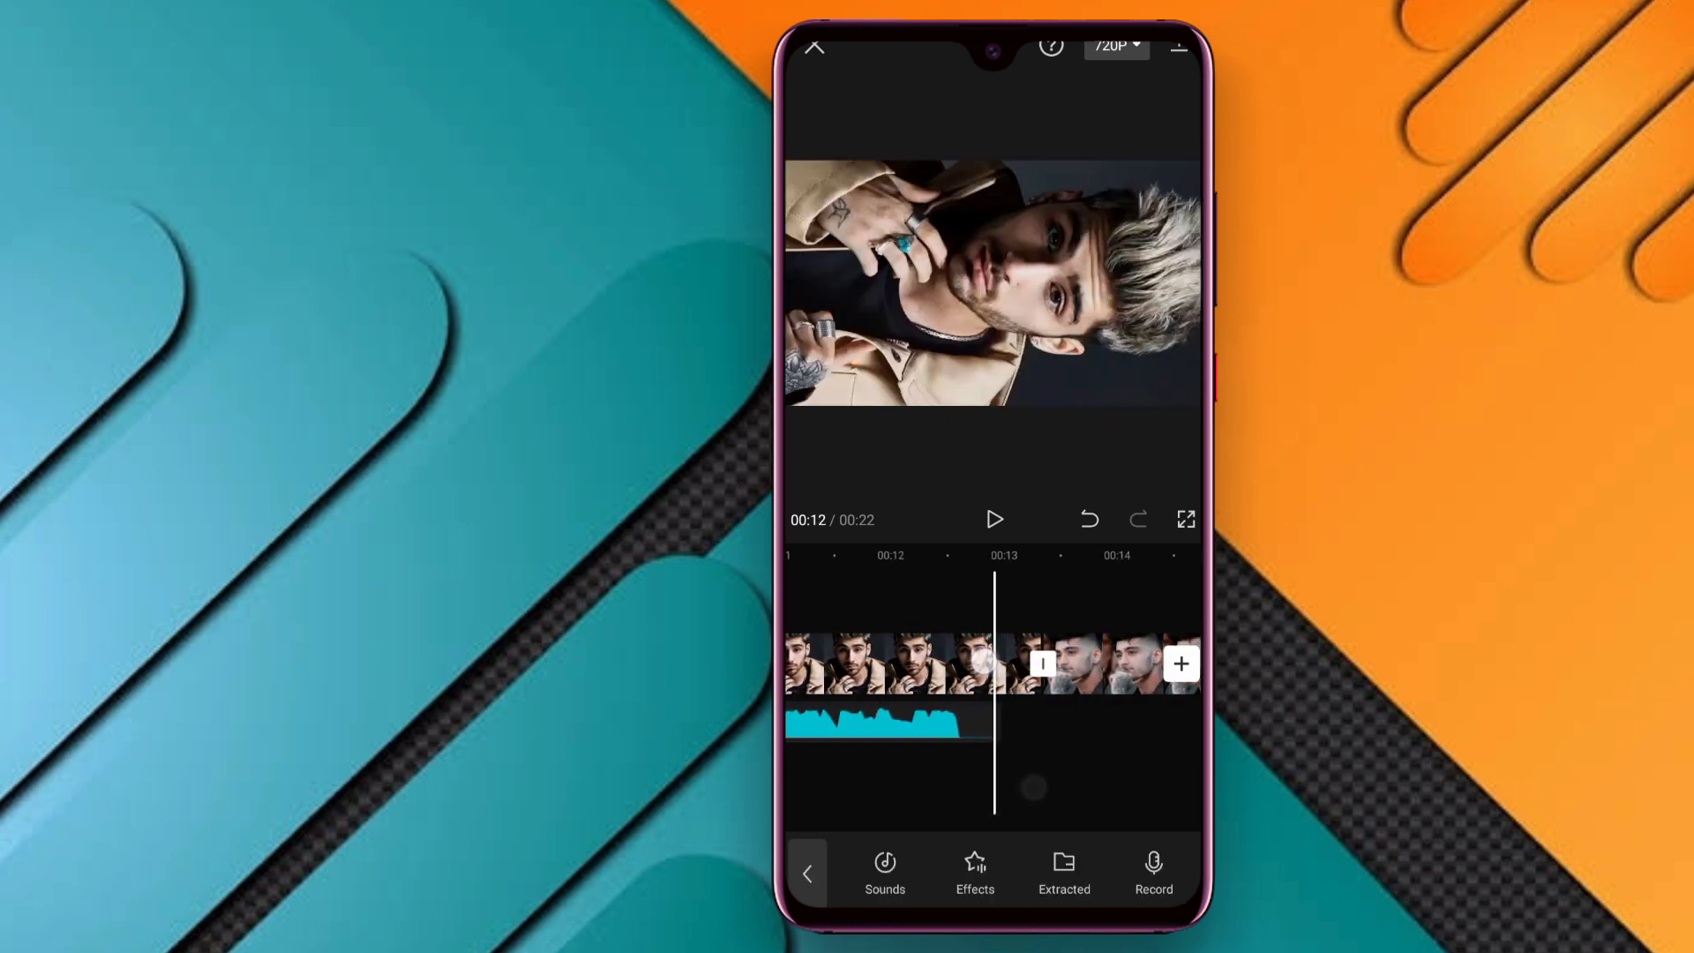
- Inspect the portrait clip at the playhead and scrub toward the end of the 13-second slideshow
left_click(888, 664)
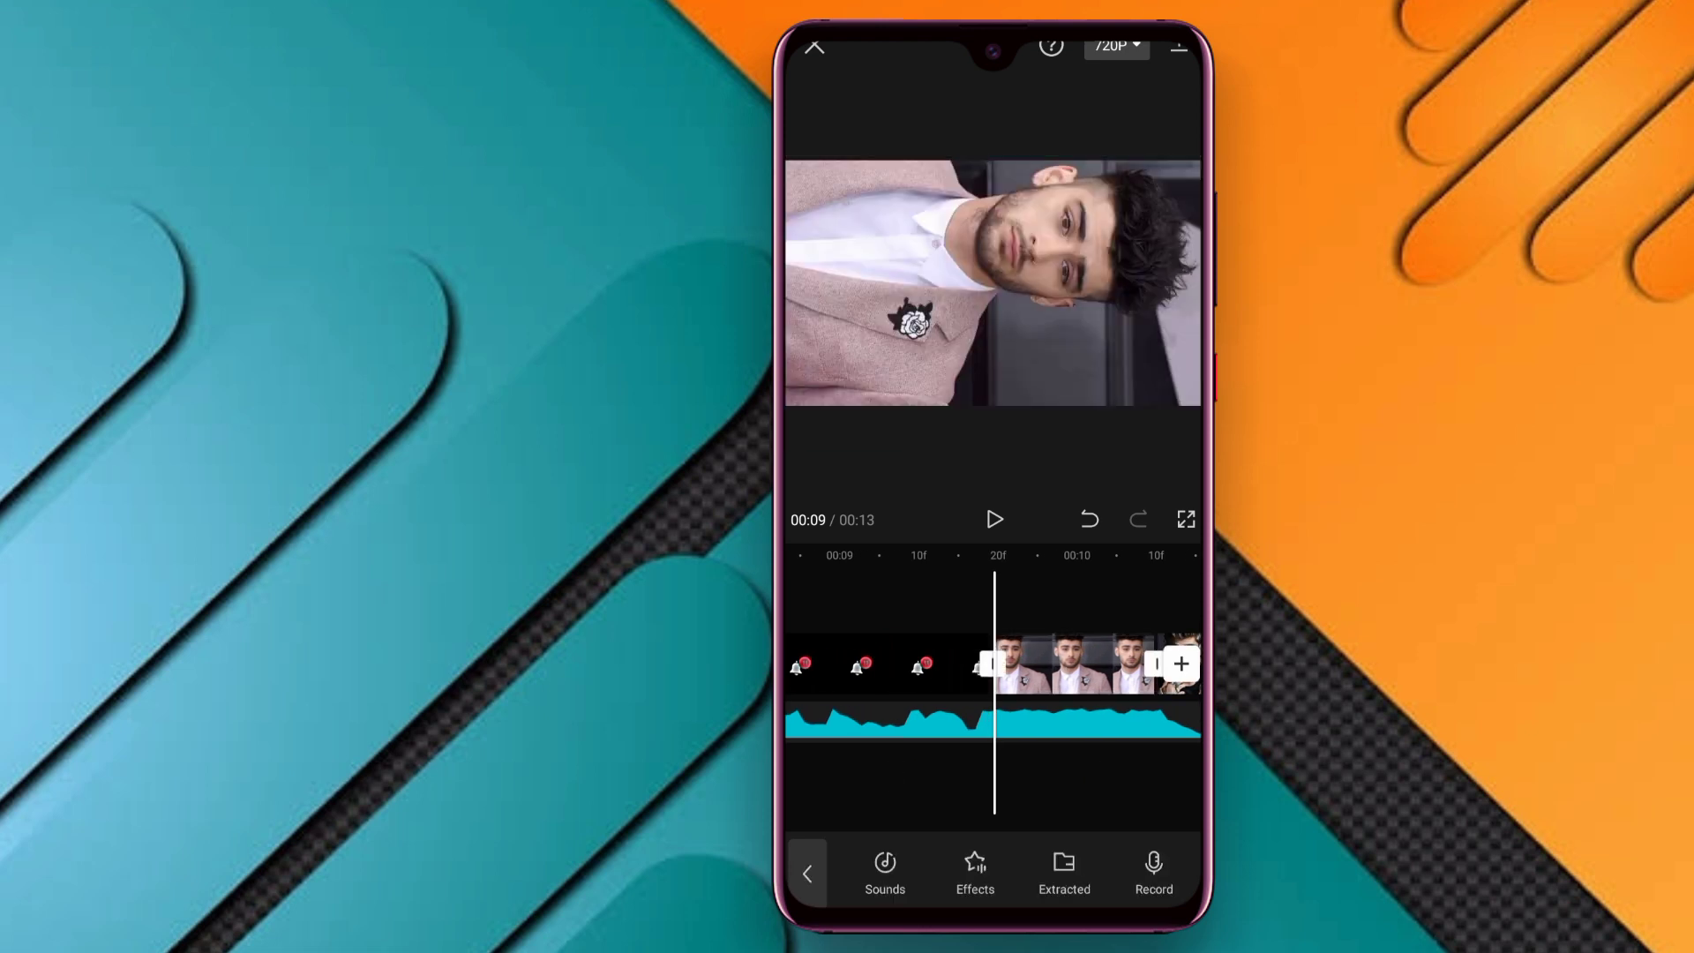
left_click(1080, 663)
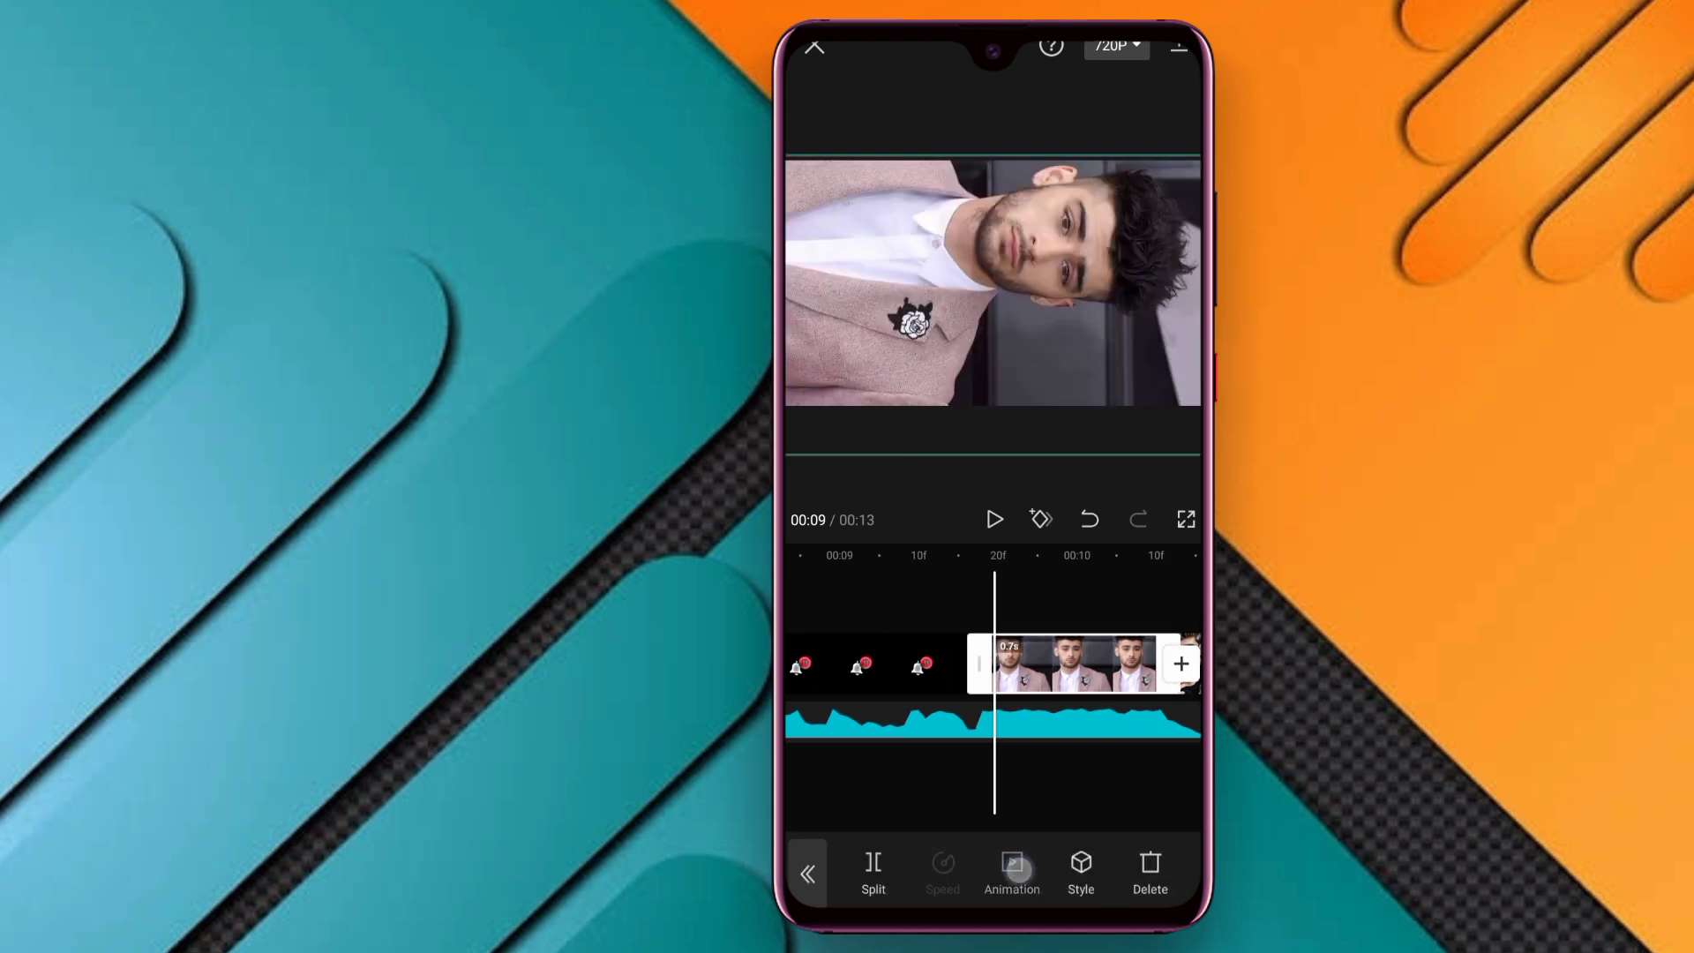
left_click(1011, 864)
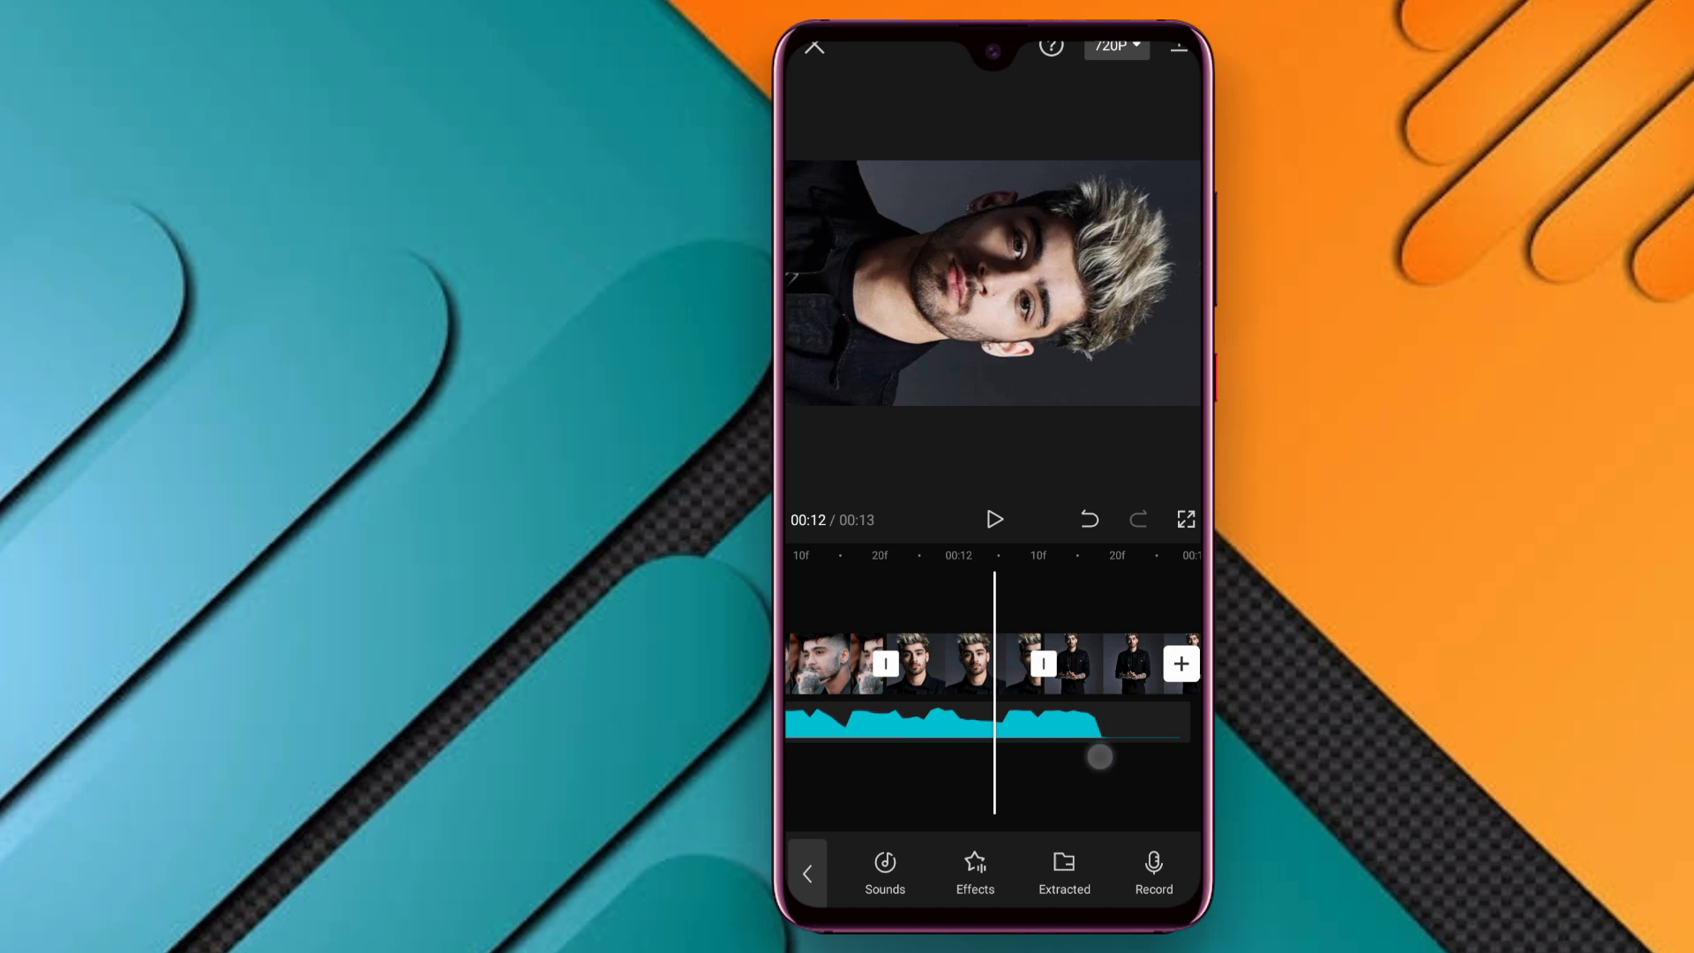
left_click_drag(1101, 757, 1074, 762)
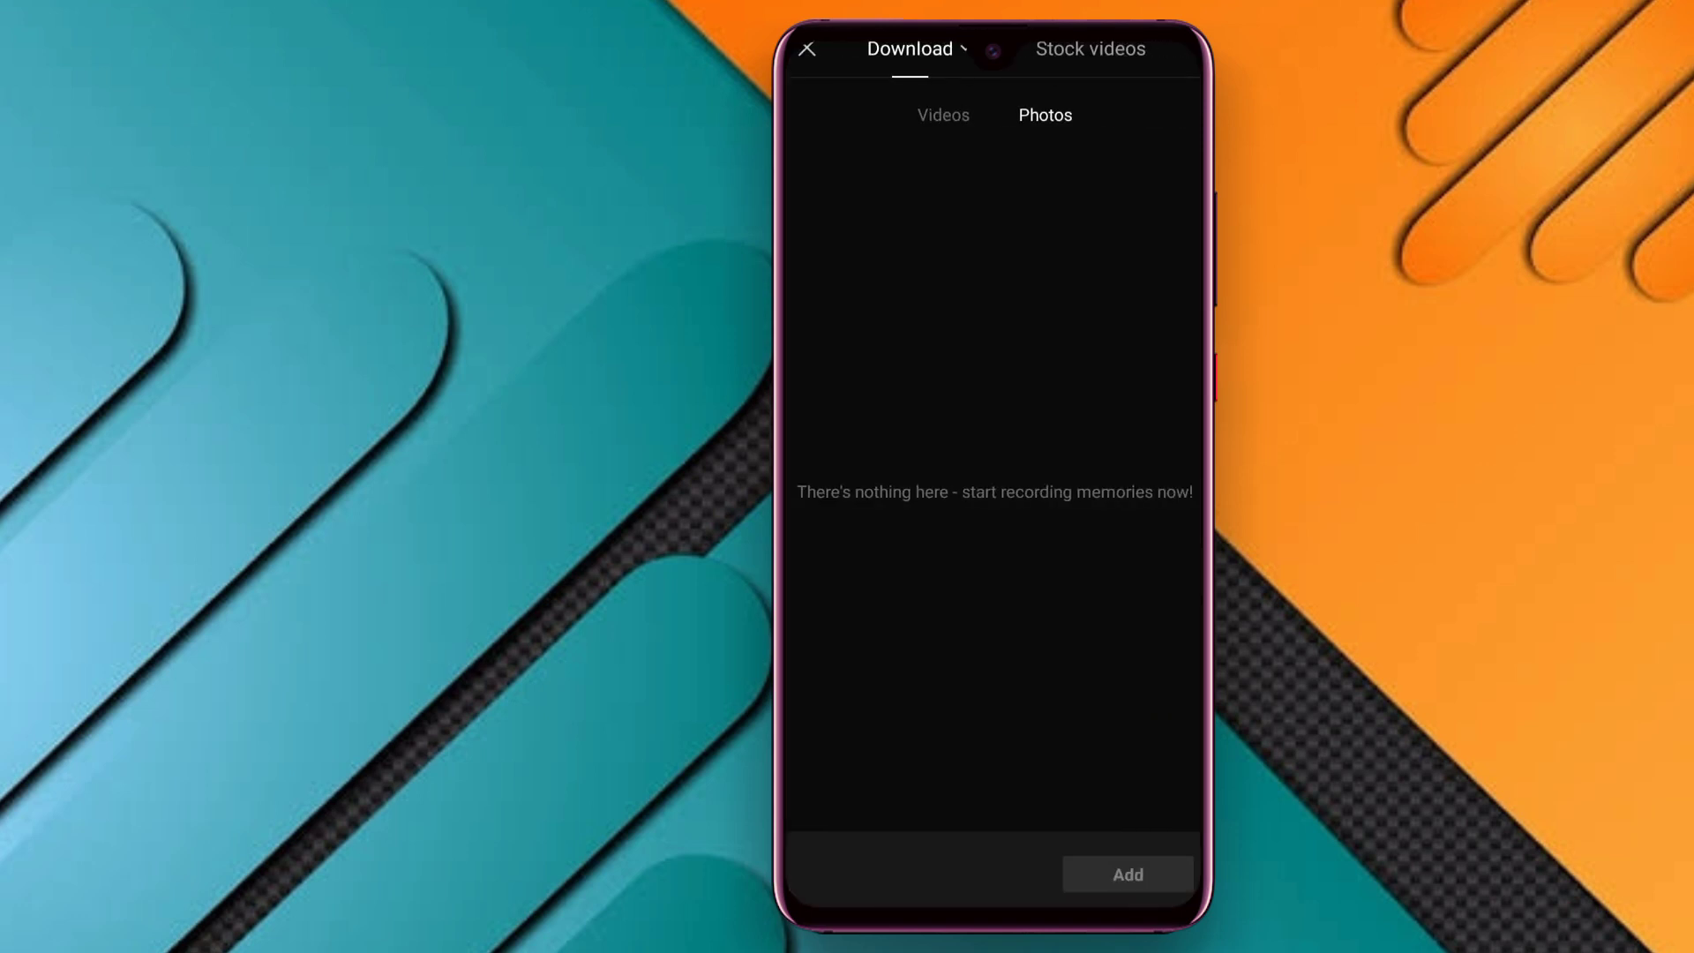
- Add the white image from Albums as a 0.4-second overlay near the 10-second mark
left_click(1091, 49)
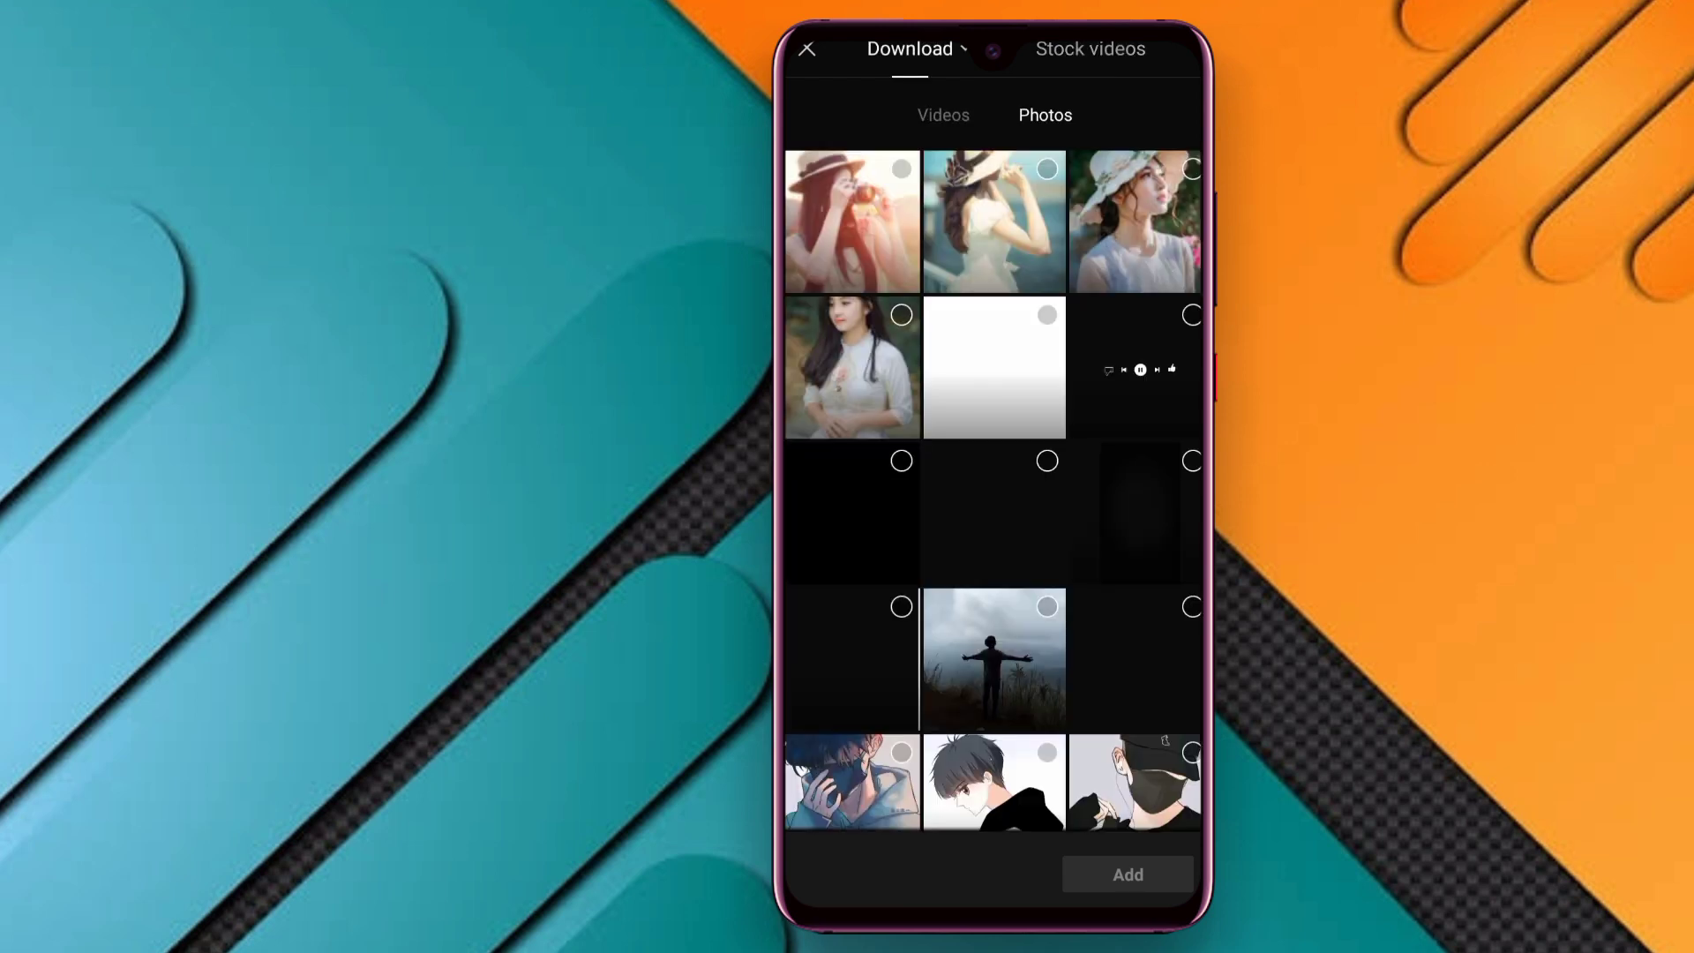
left_click(911, 49)
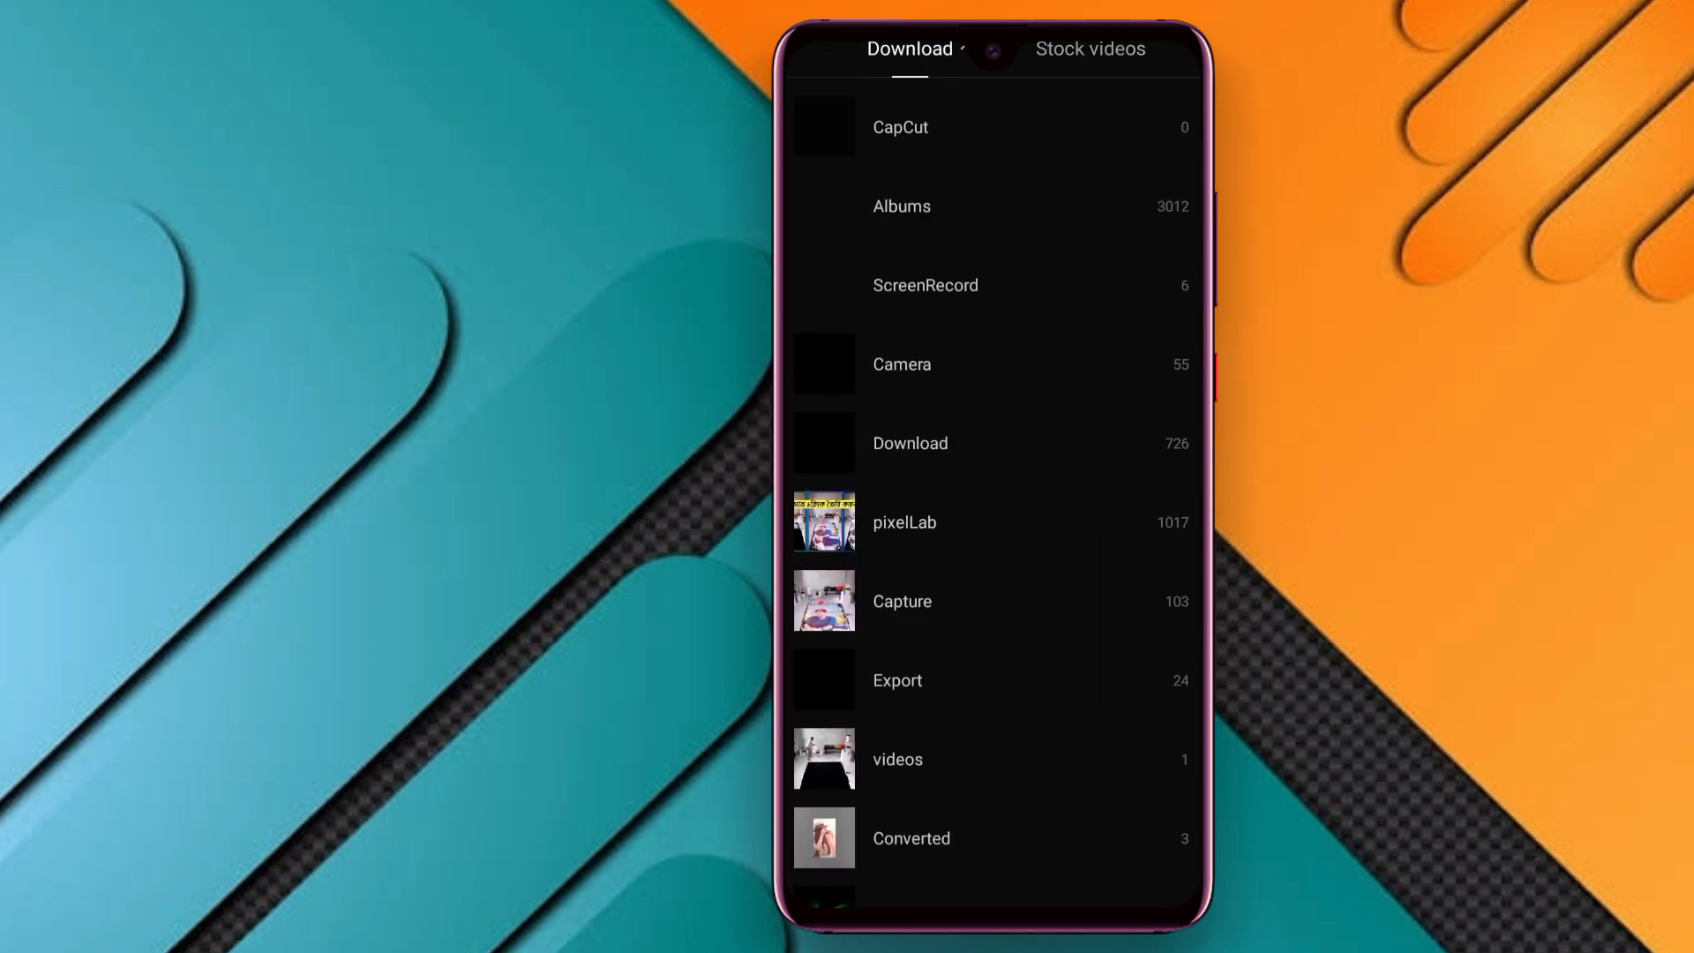
left_click(900, 204)
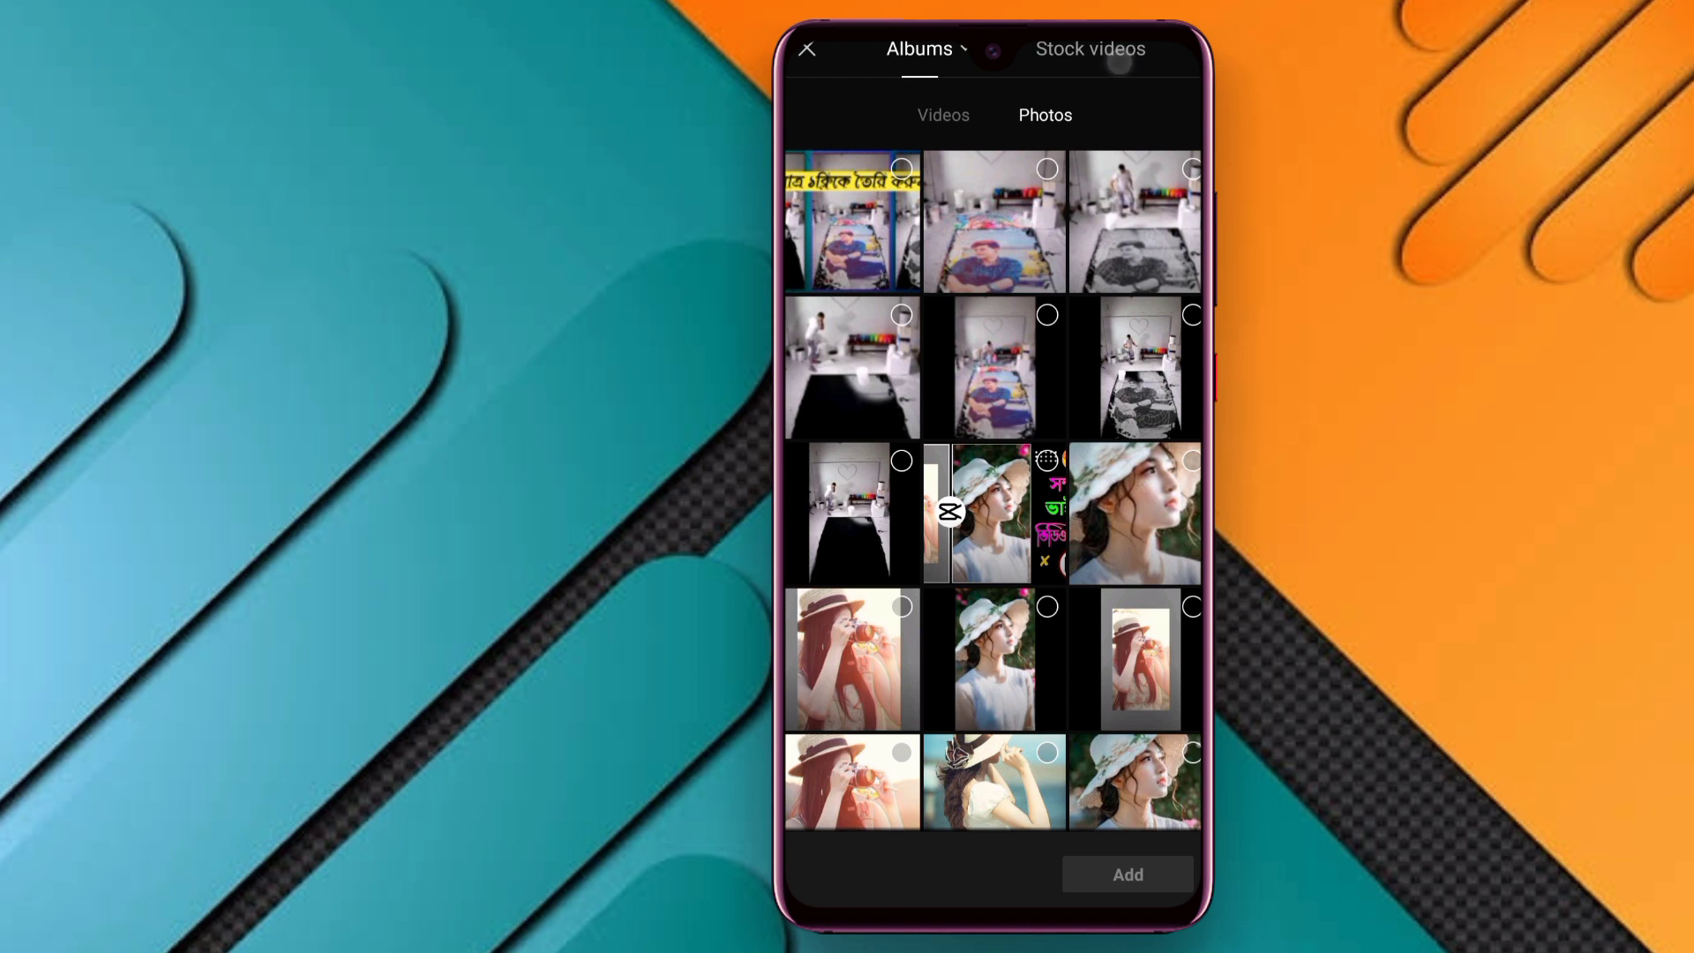
left_click(1091, 49)
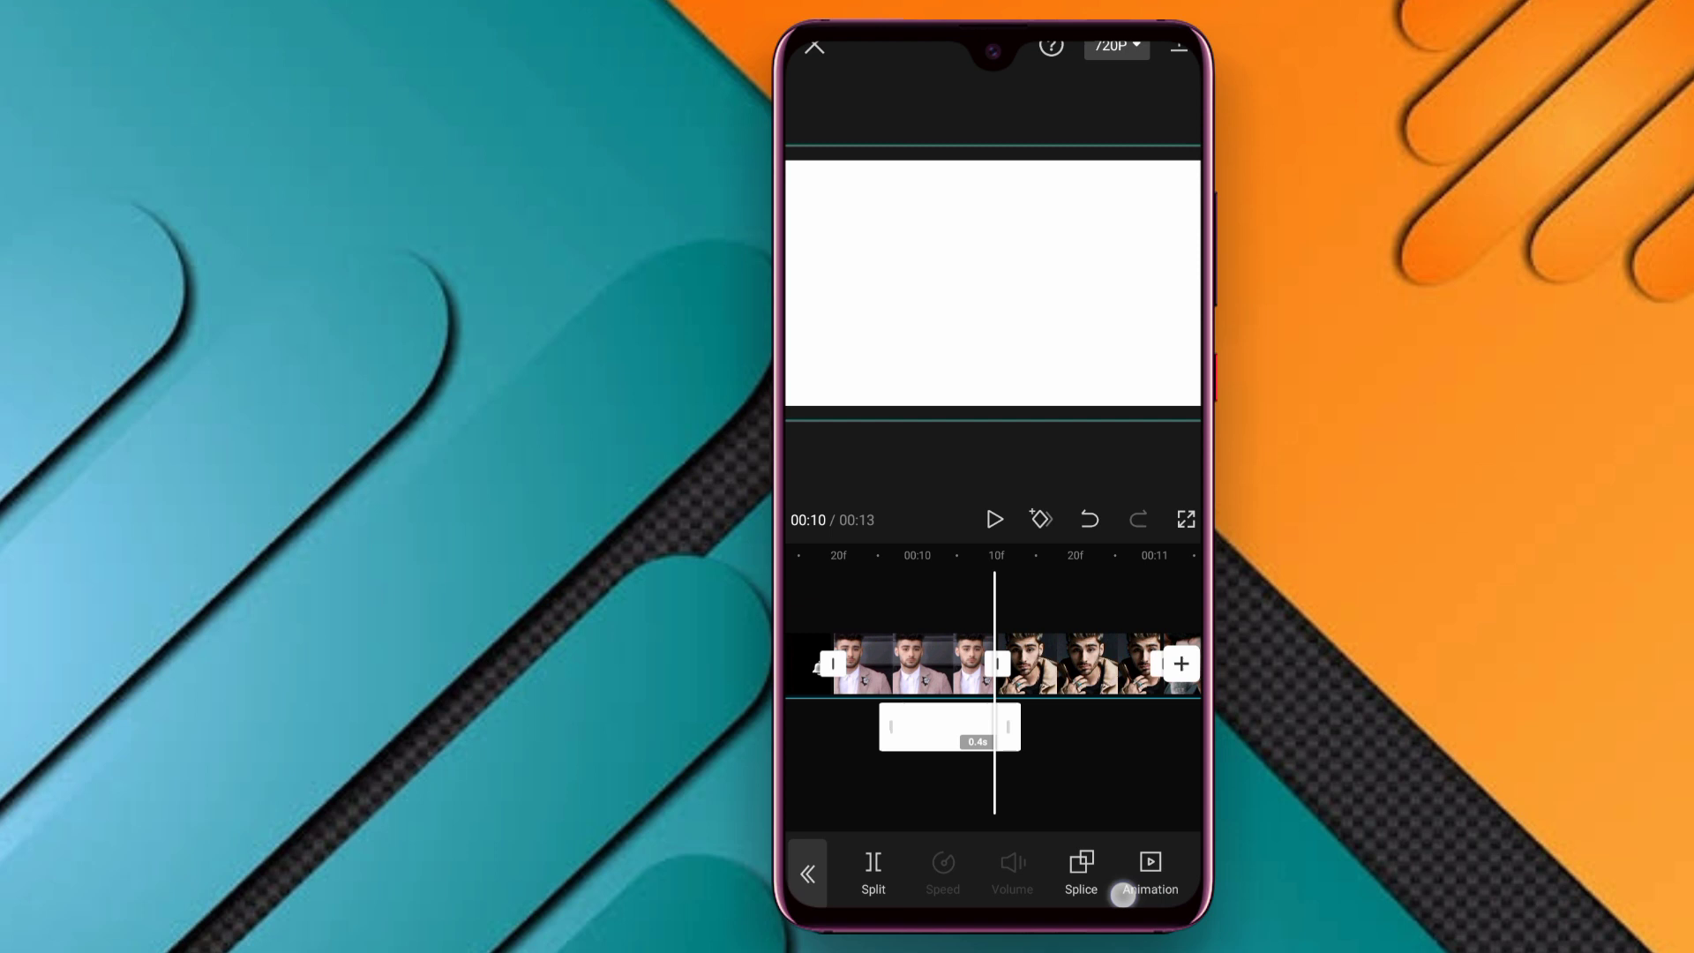
- Apply an Out exit animation to the white flash overlay
left_click(1080, 872)
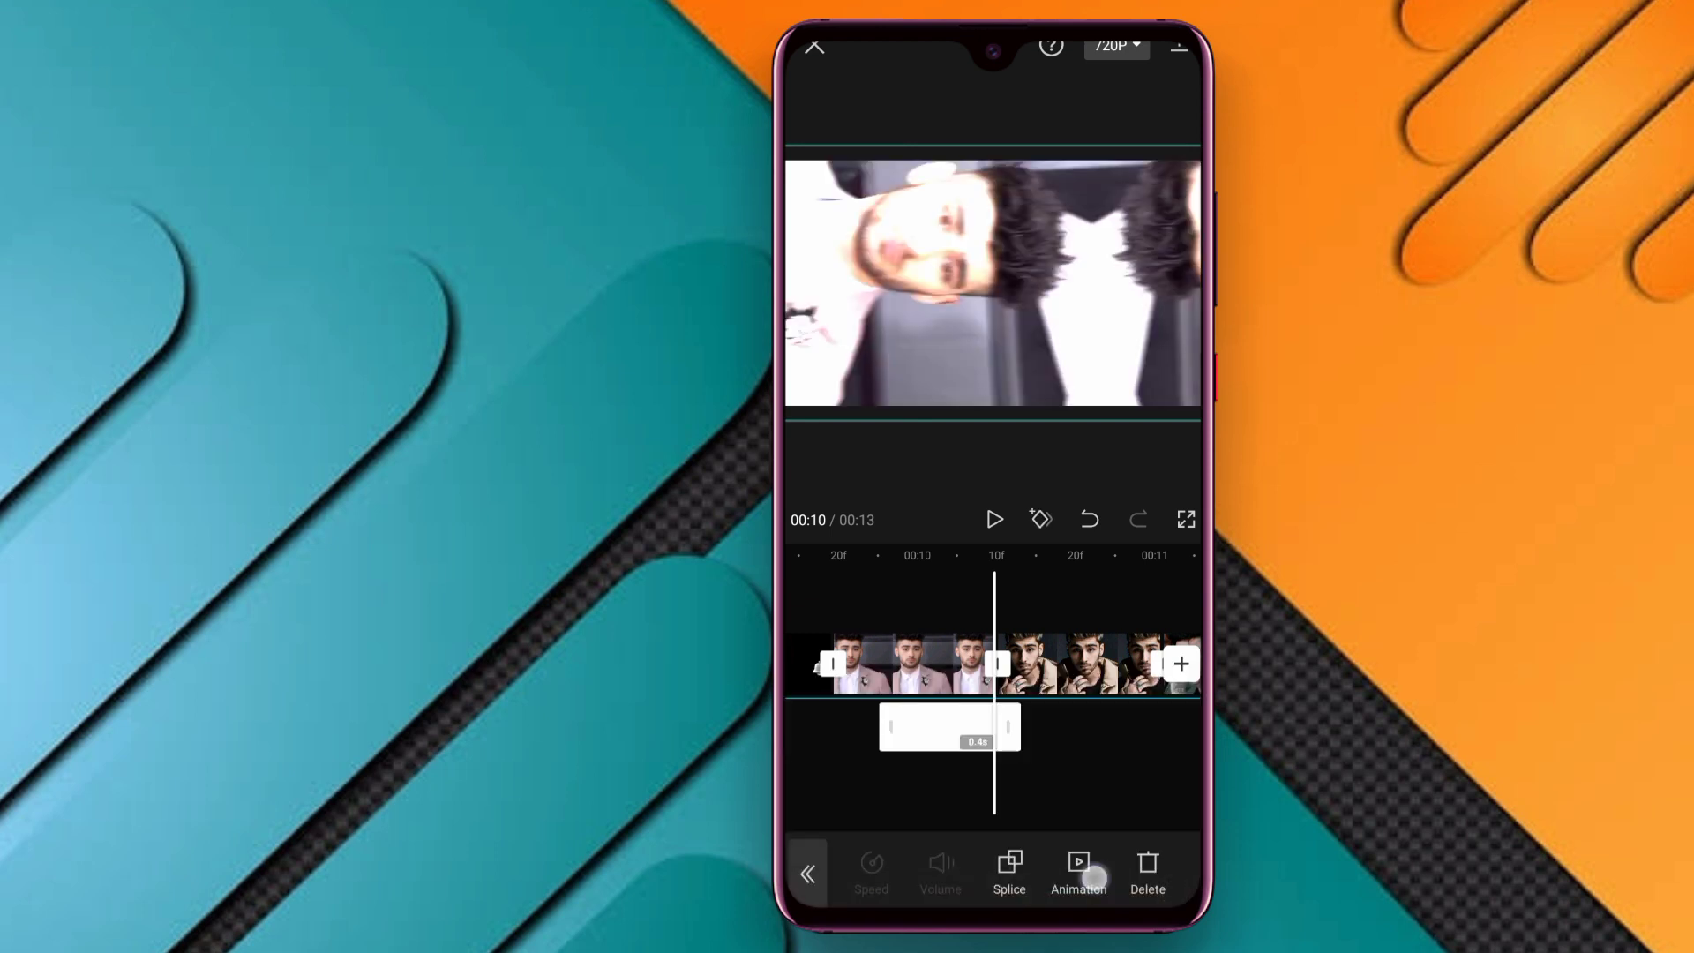
left_click(1079, 868)
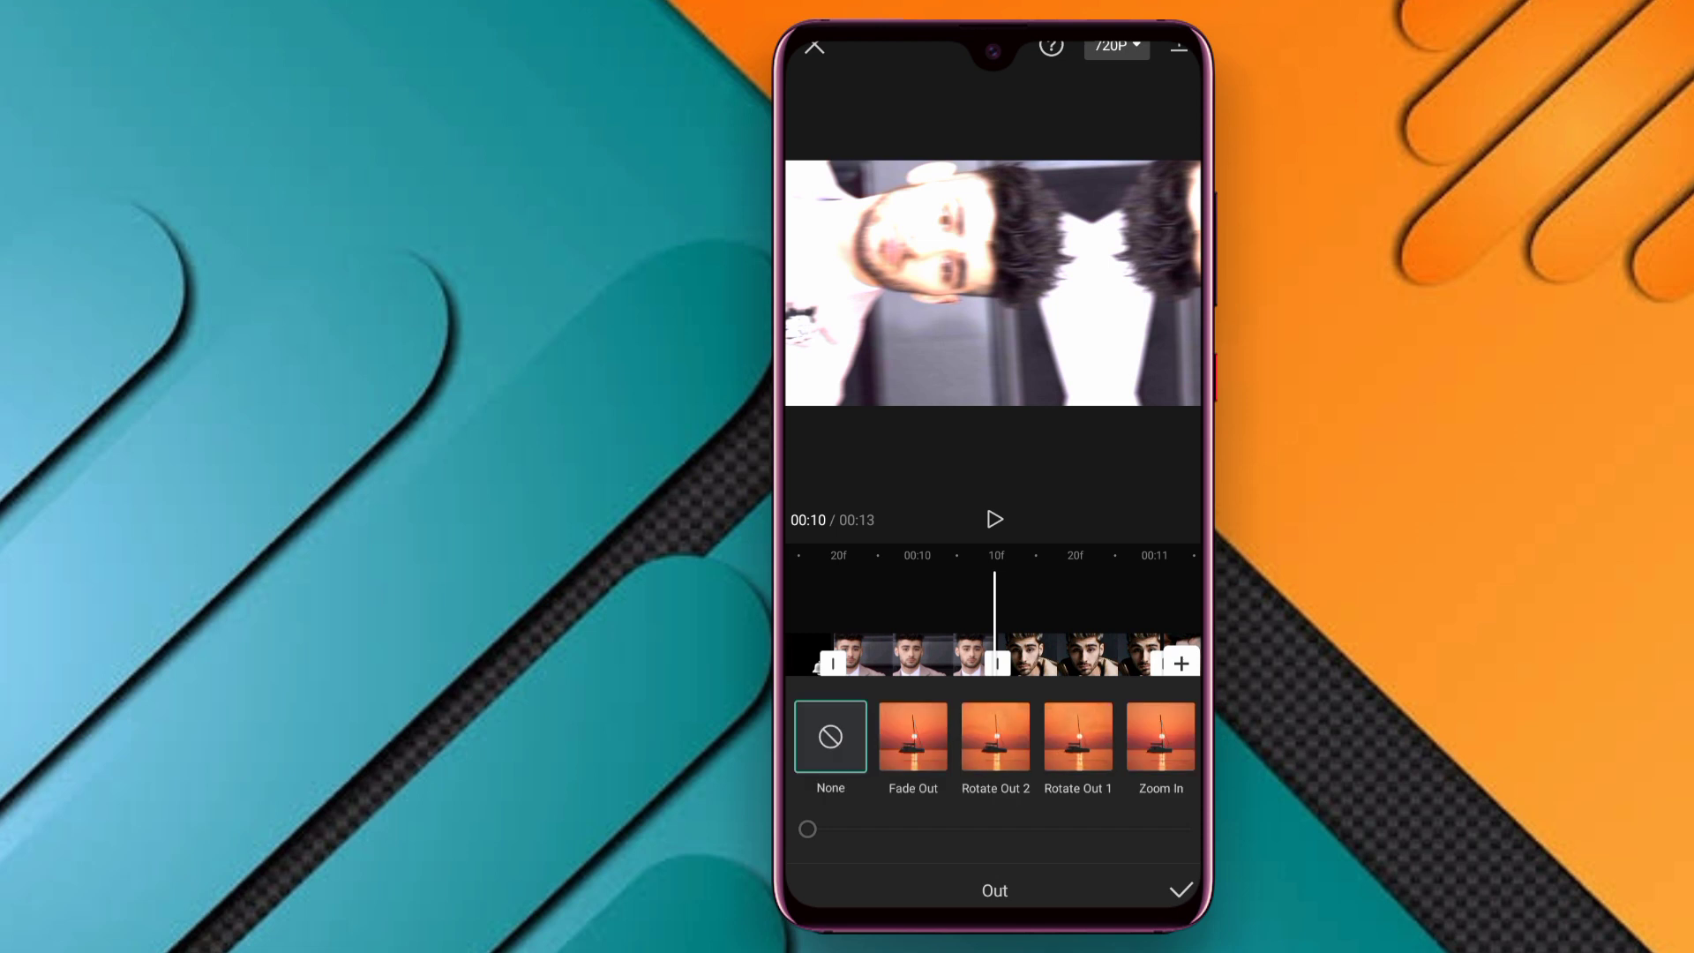
left_click(1181, 889)
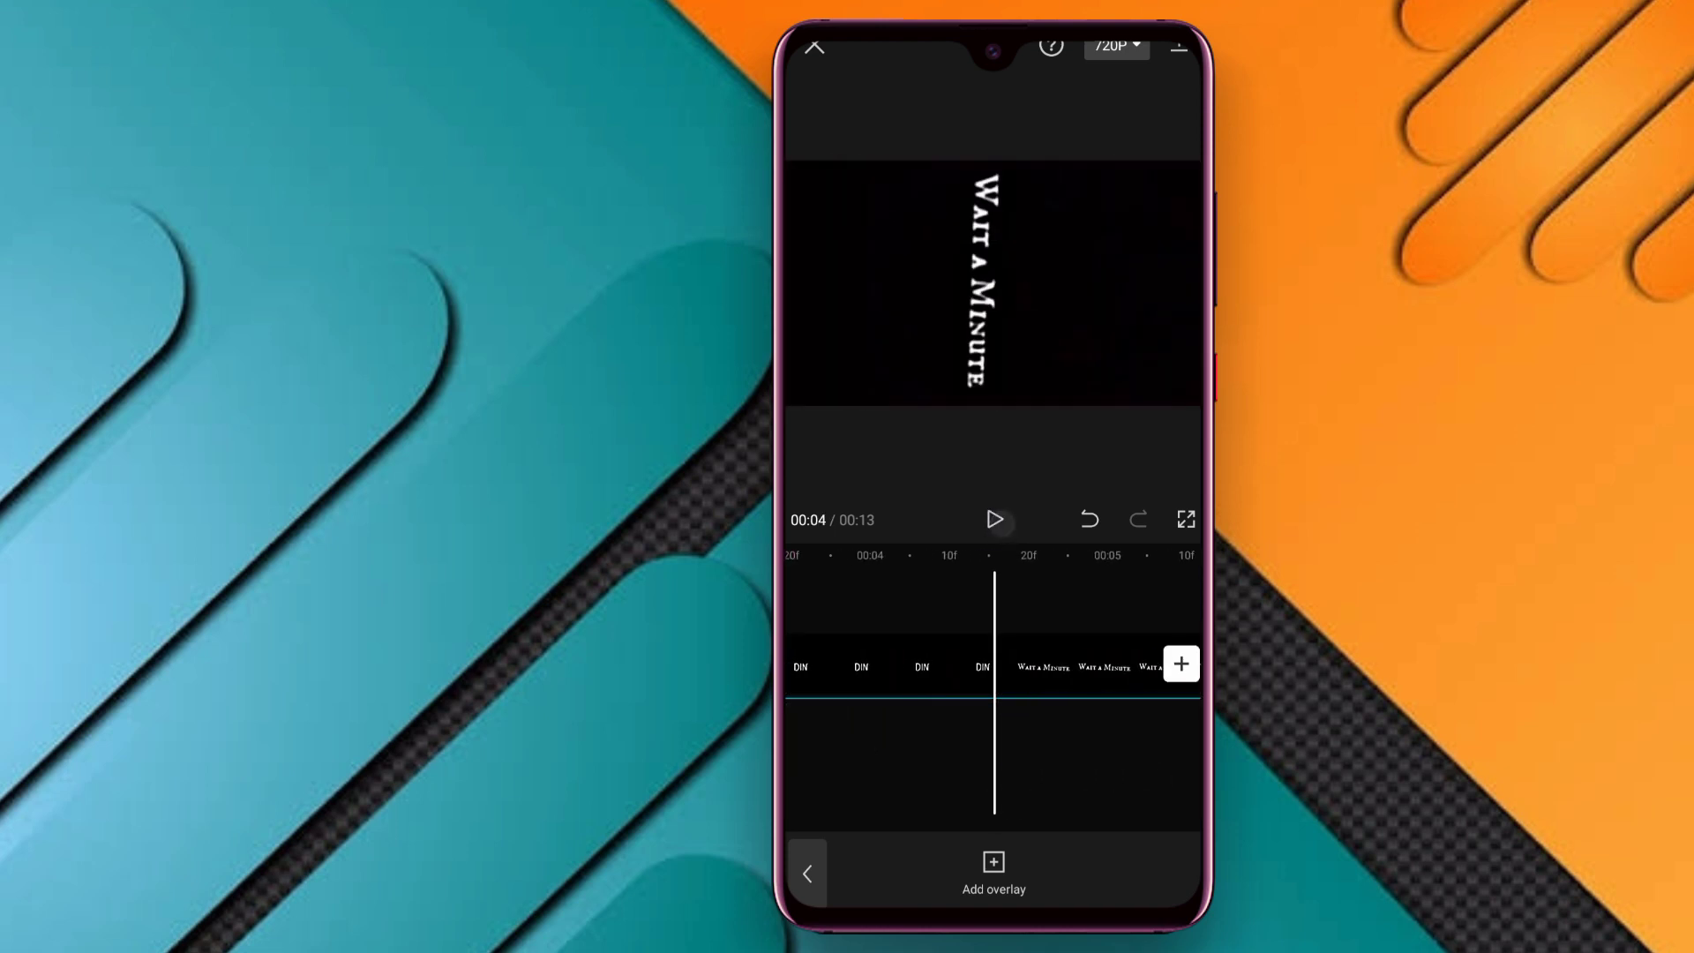
- Preview the intro text and raise the export resolution from 720p toward 1080p
left_click(993, 519)
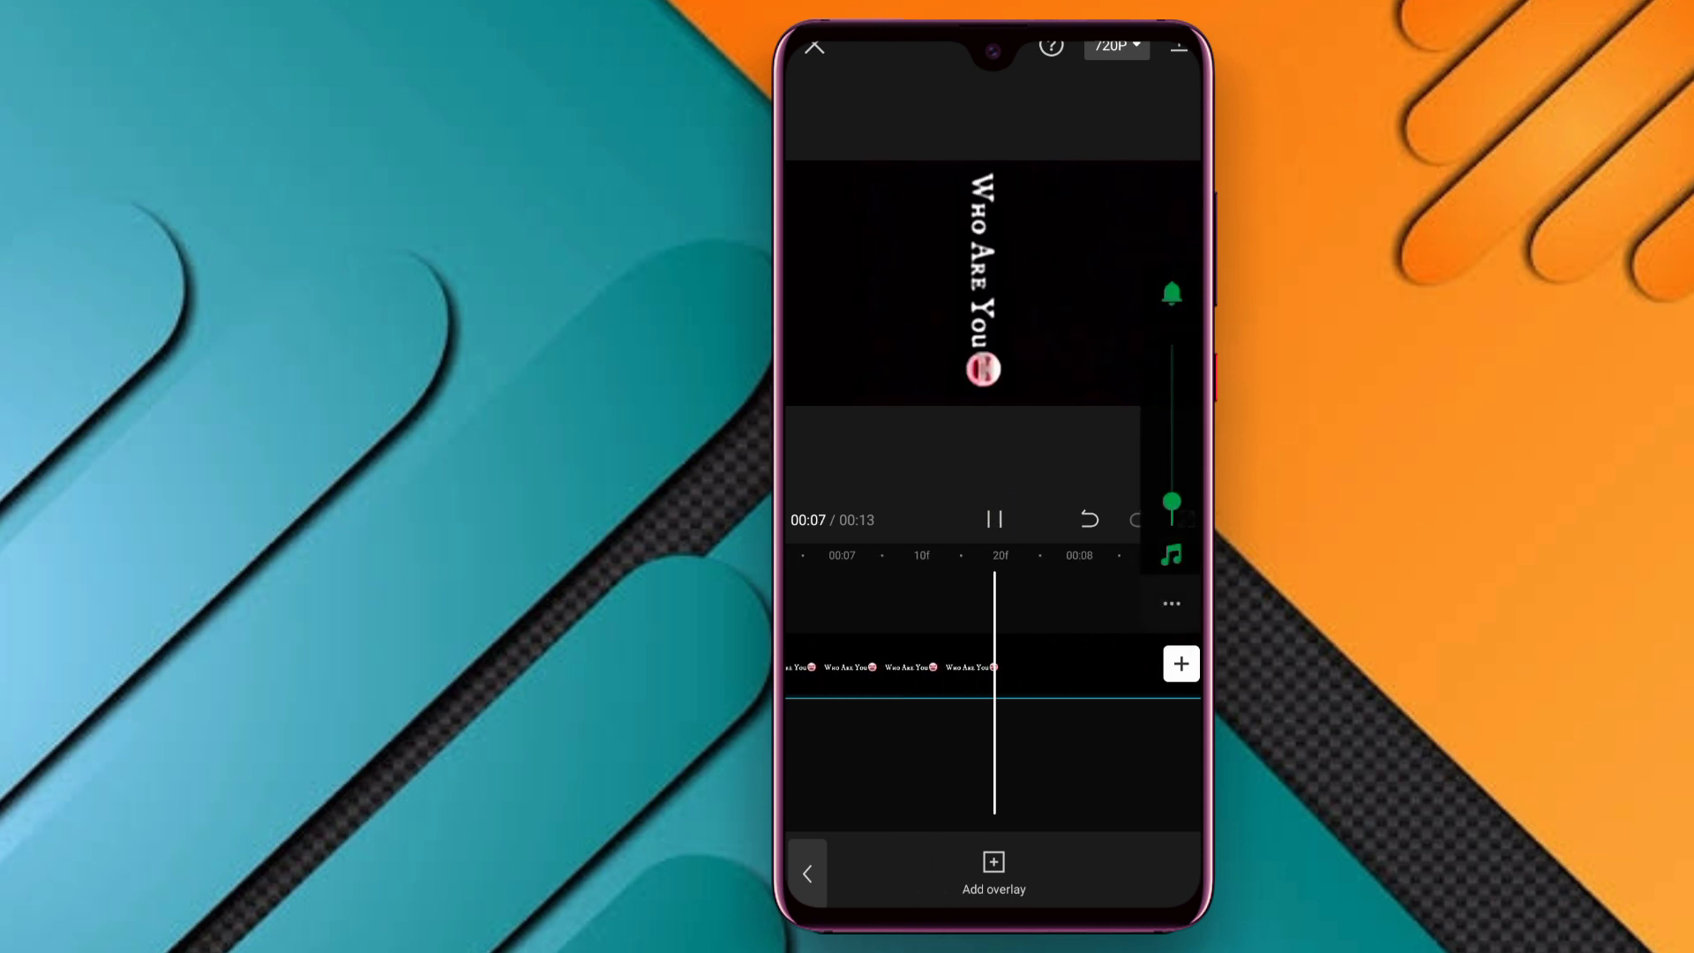
left_click(1115, 49)
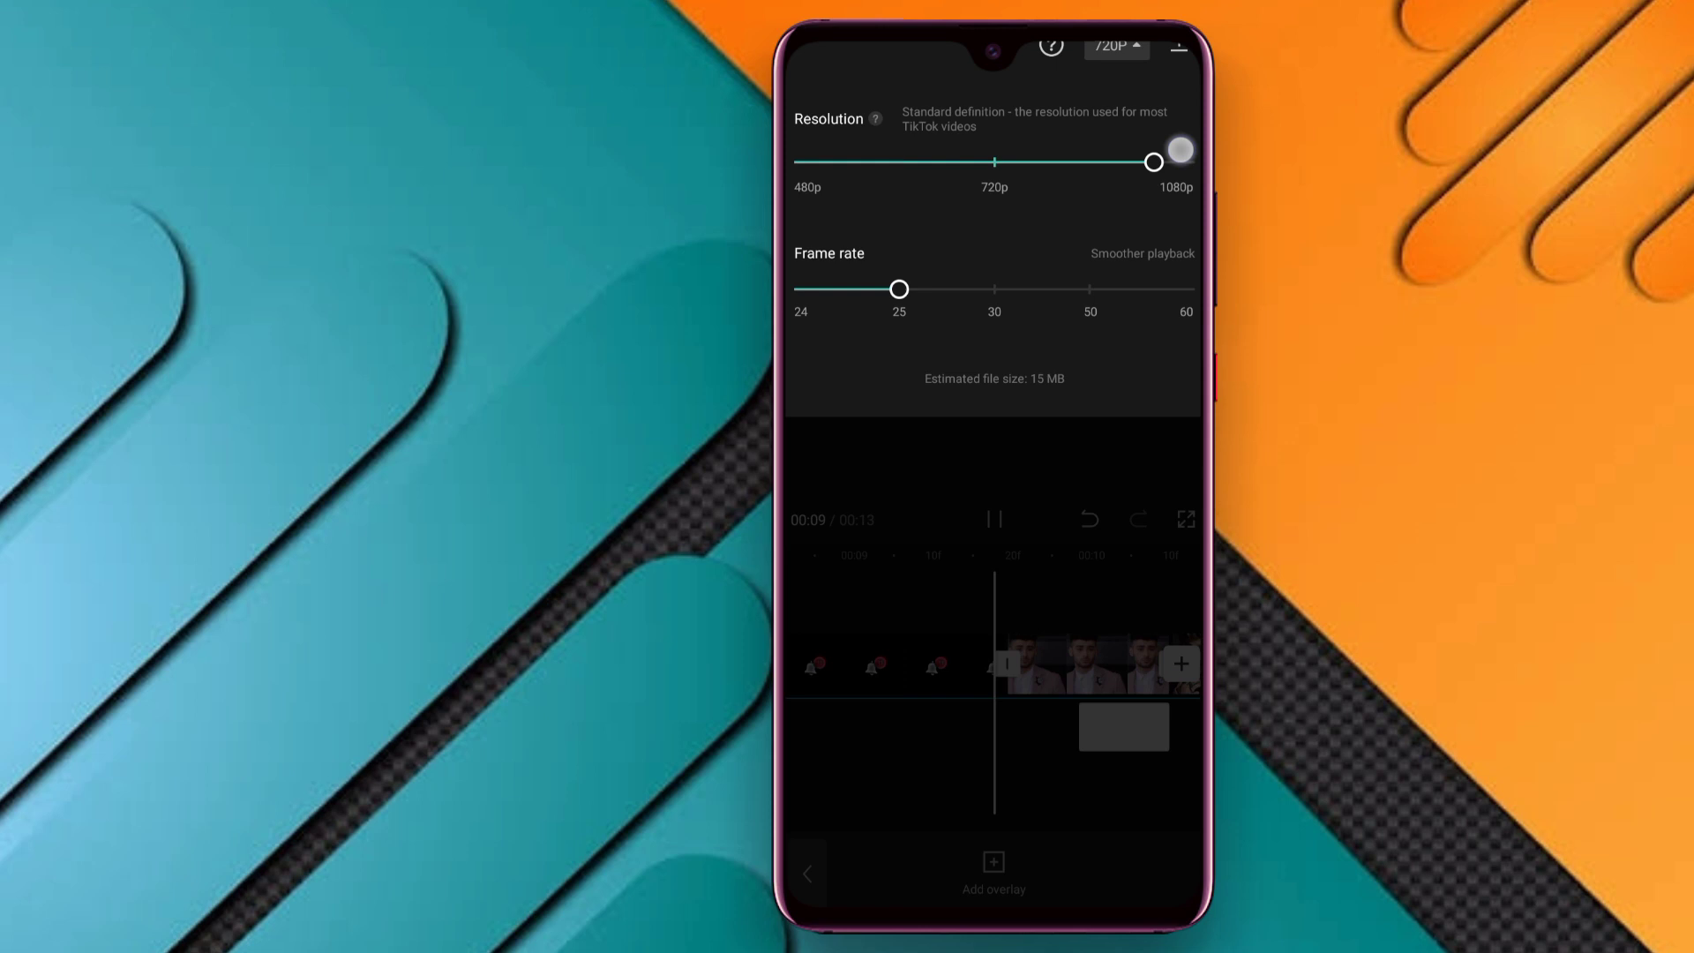
left_click(1175, 47)
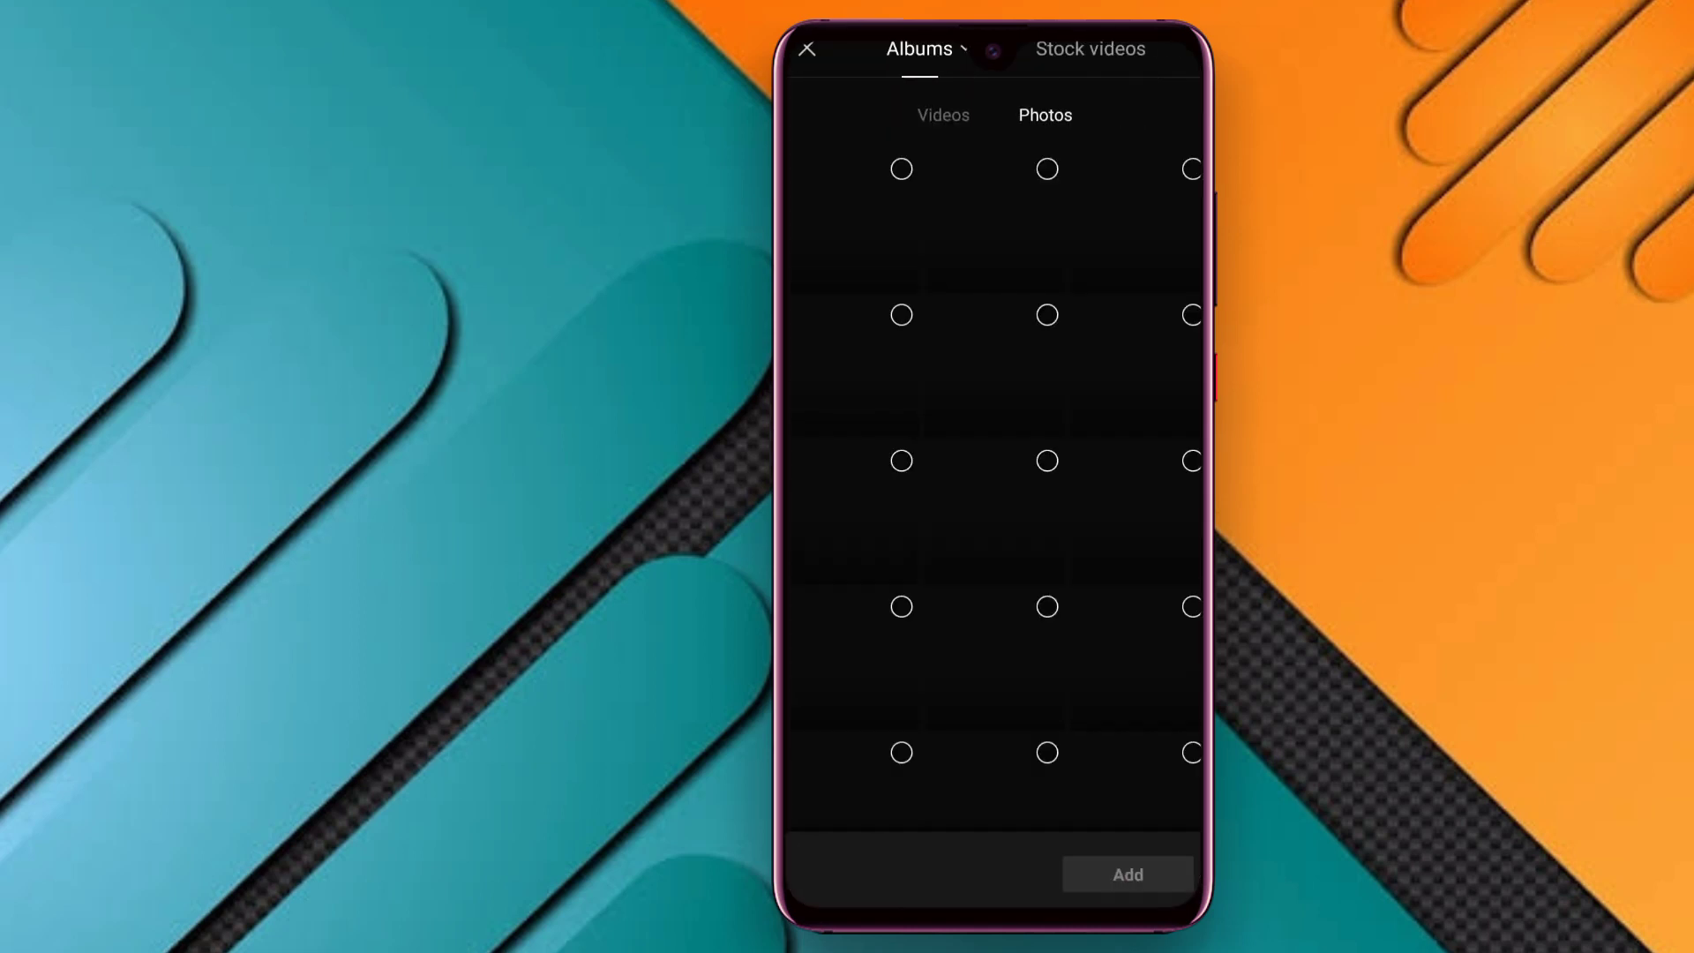
- Set the frame to 9:16 portrait and drag the export resolution slider to 1080p
left_click(942, 115)
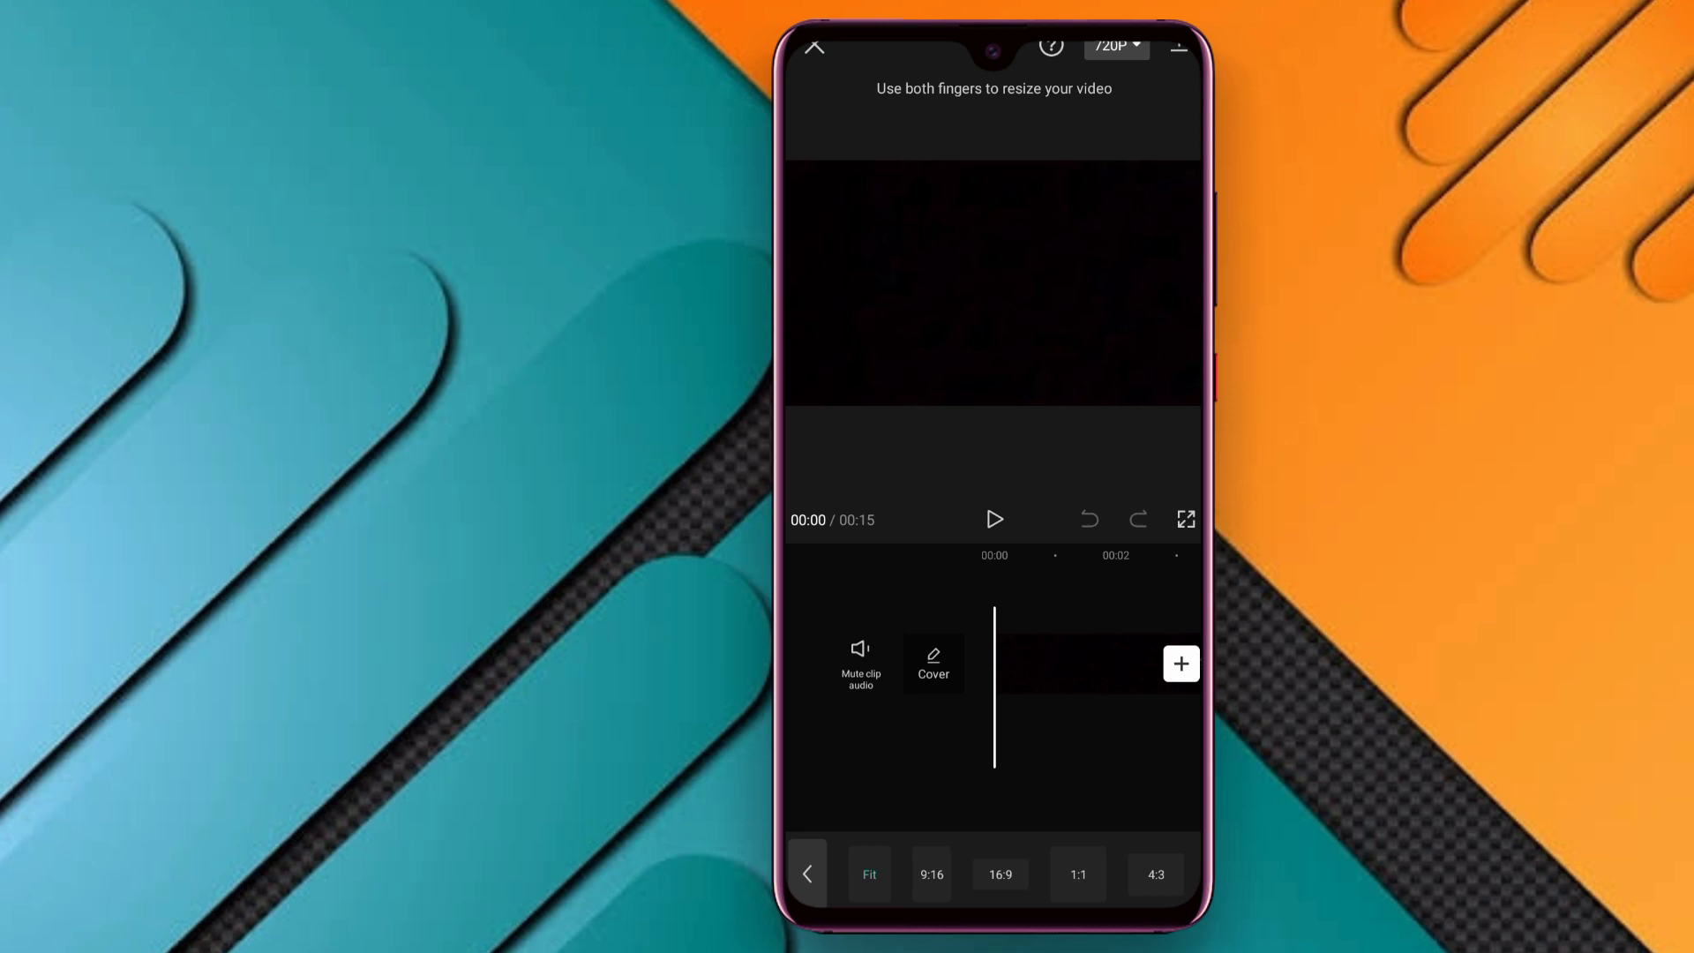
left_click(931, 873)
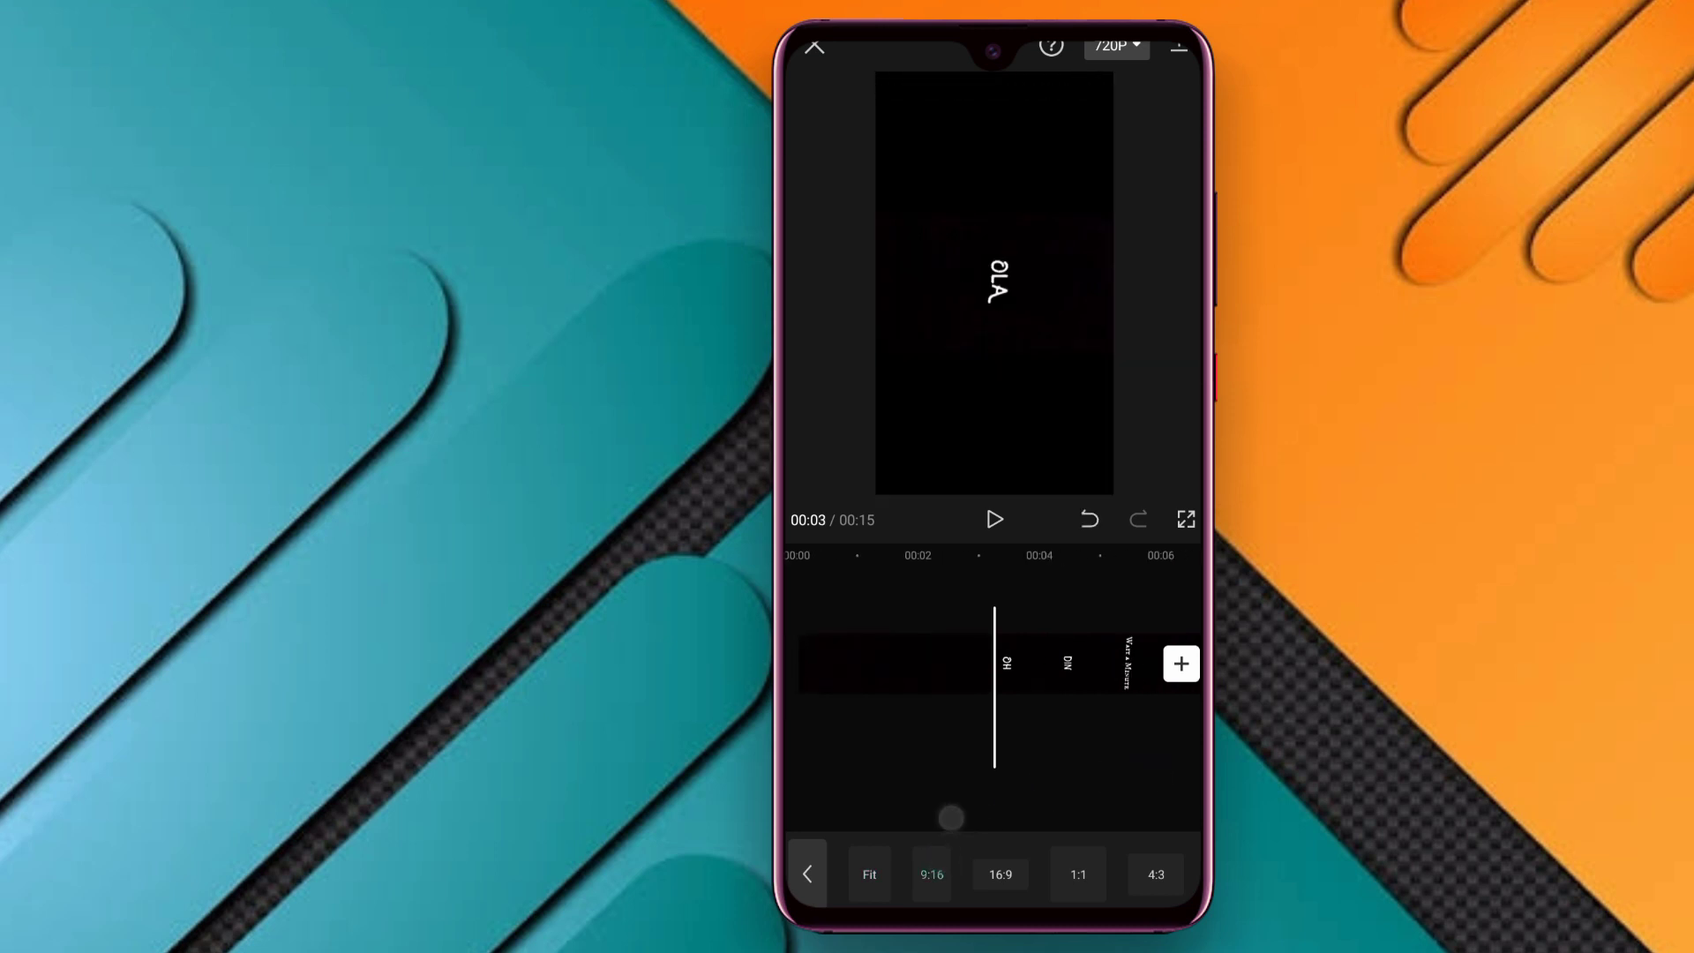
left_click(891, 664)
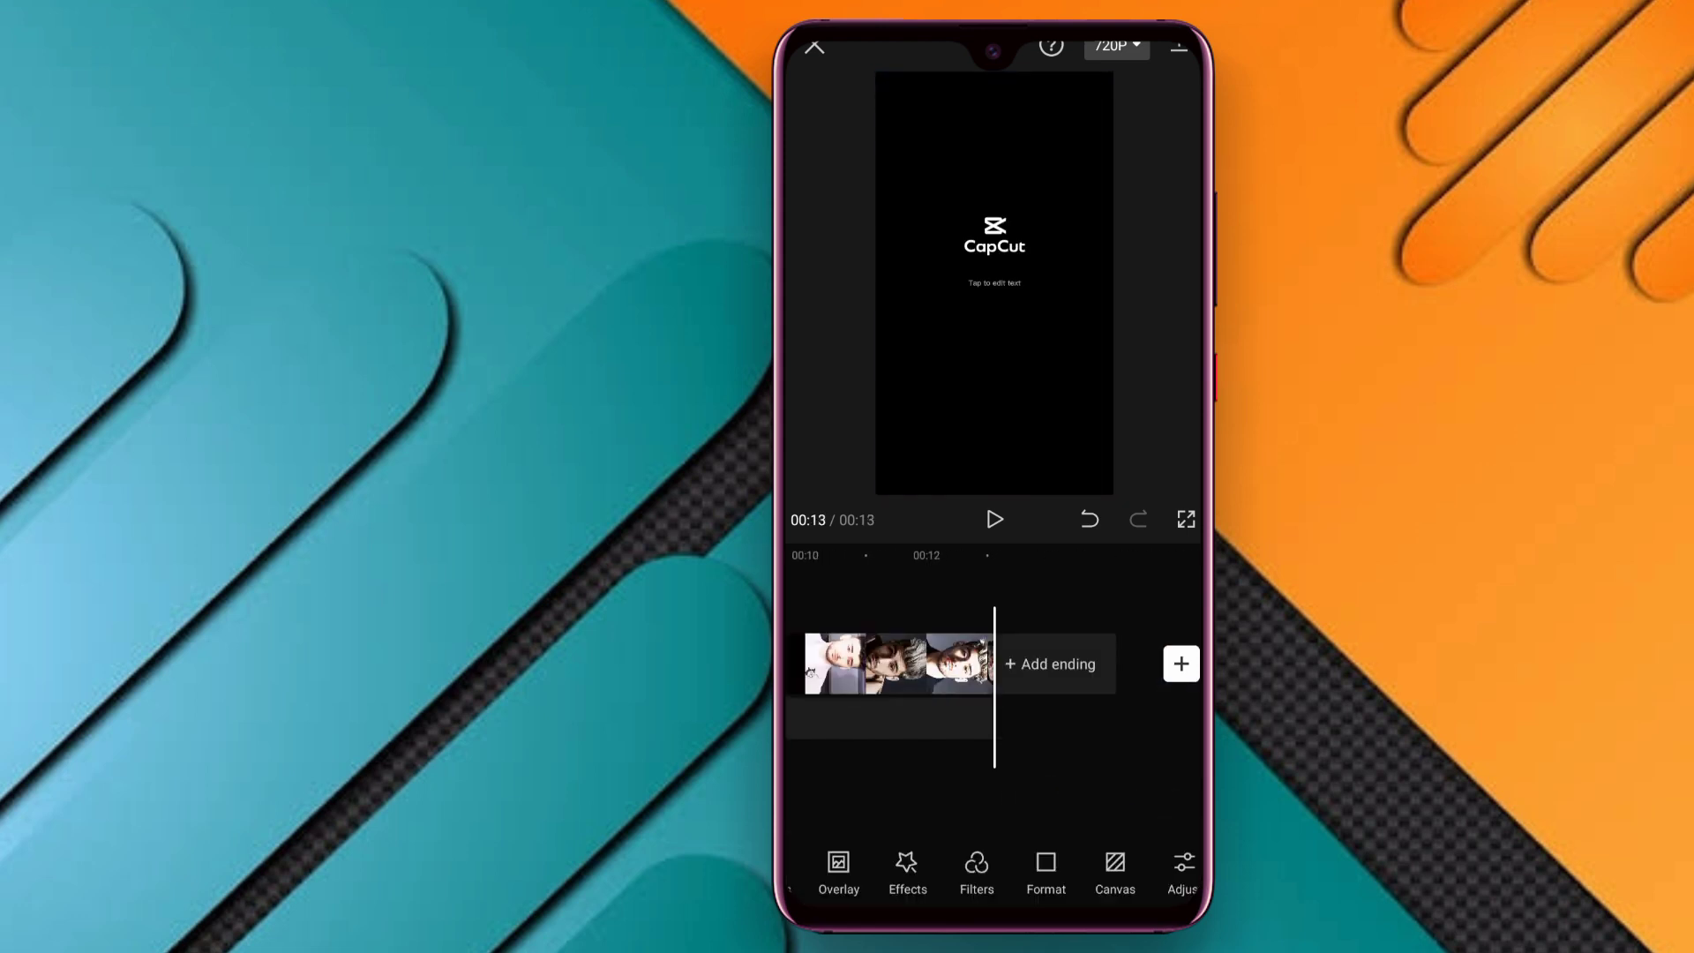
left_click(1115, 46)
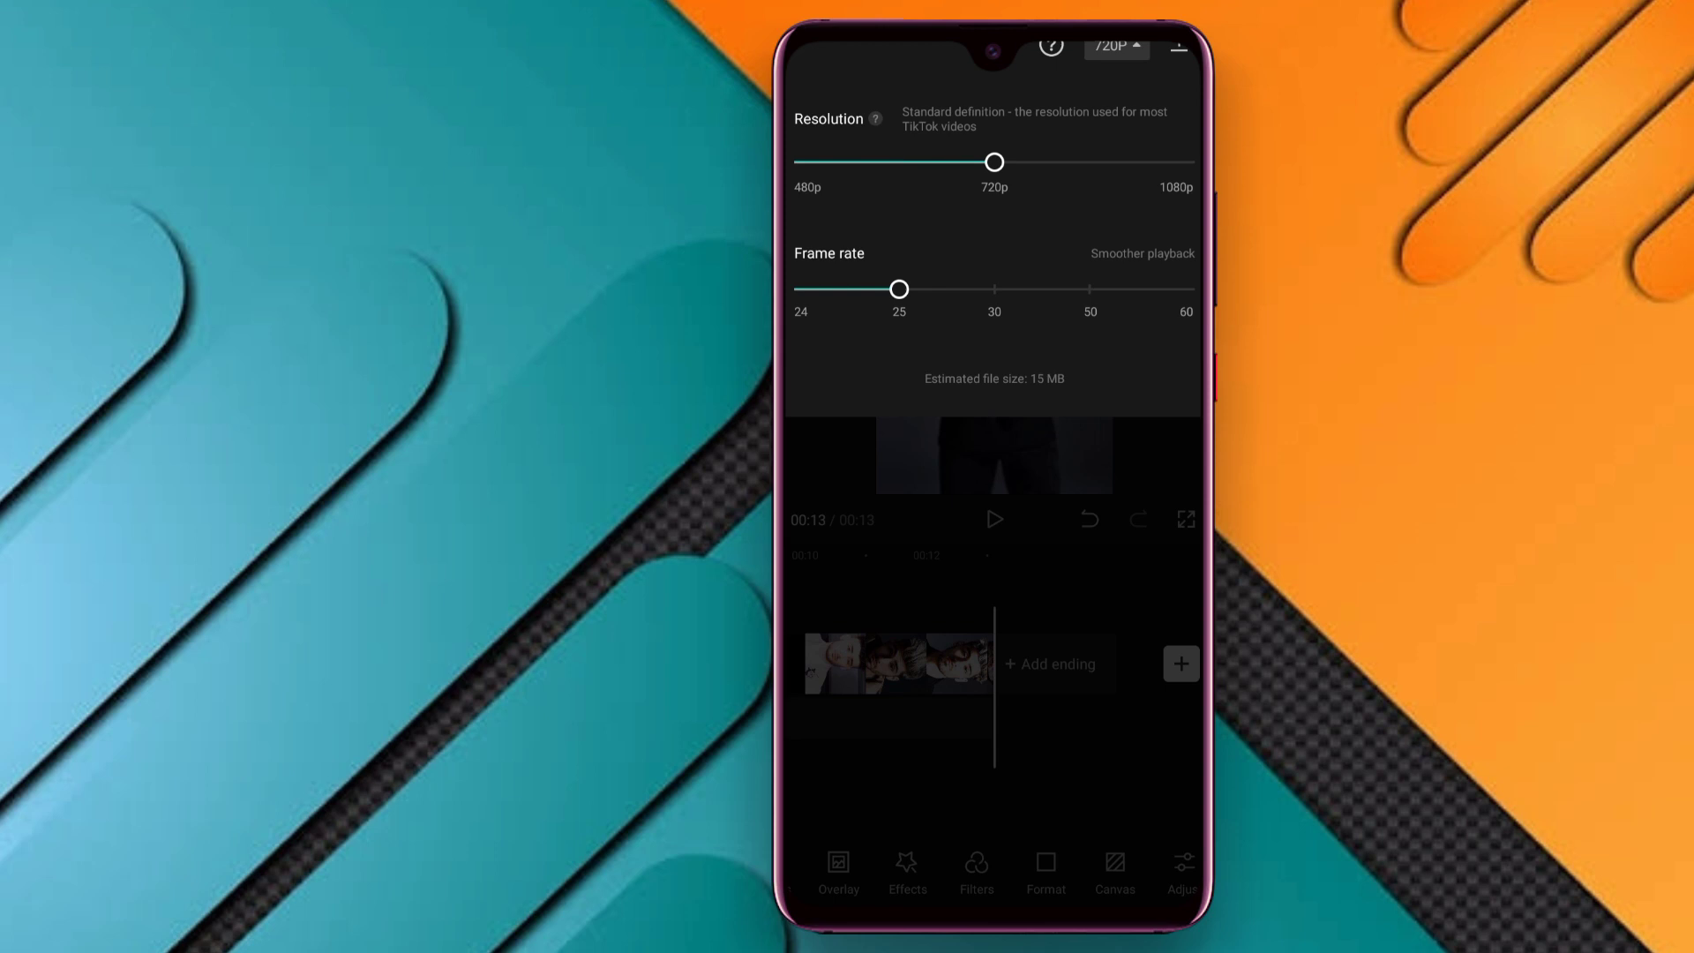
left_click_drag(990, 161, 1182, 90)
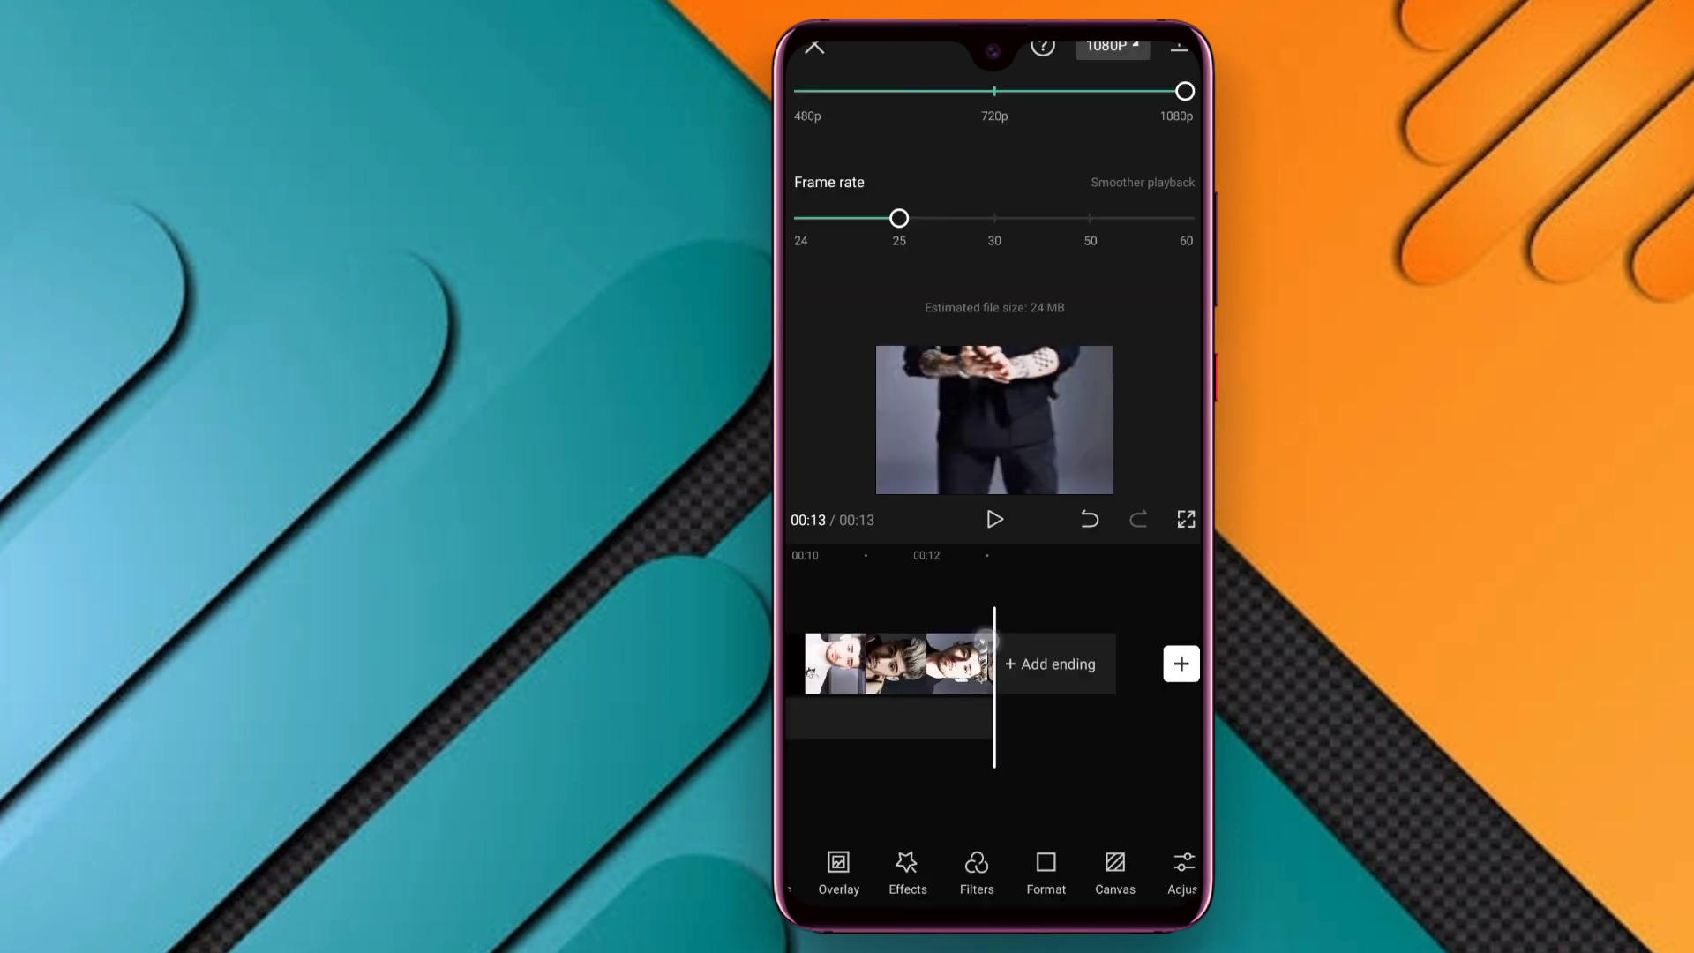